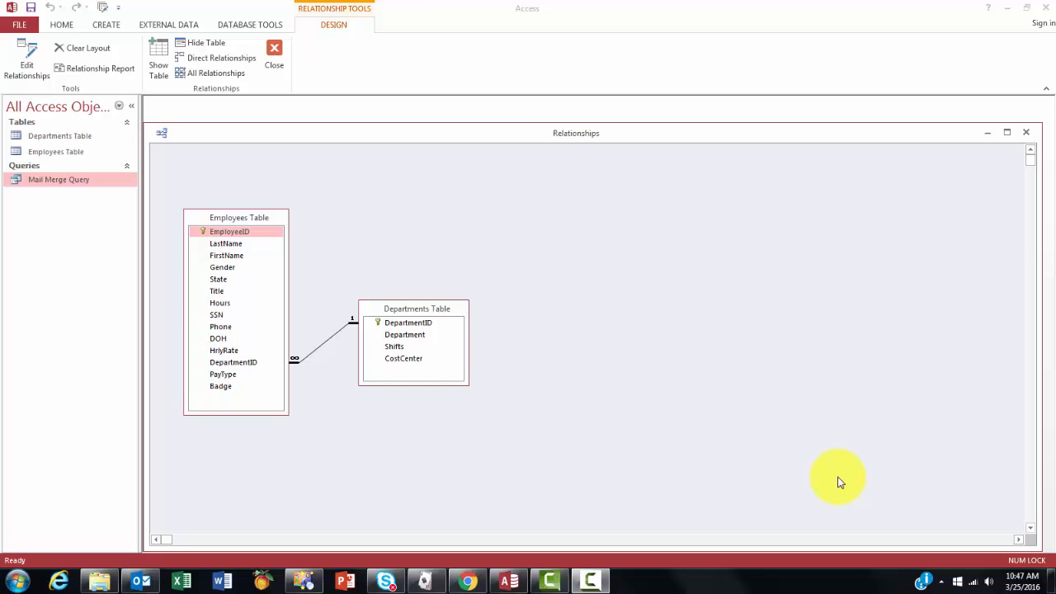
mouse_move(771, 482)
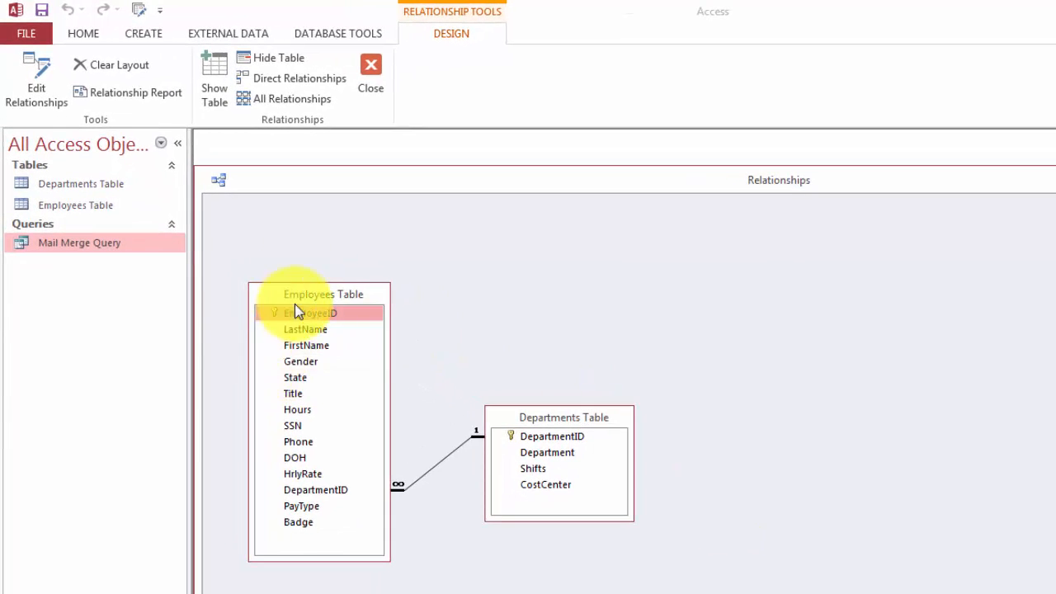
mouse_move(578, 477)
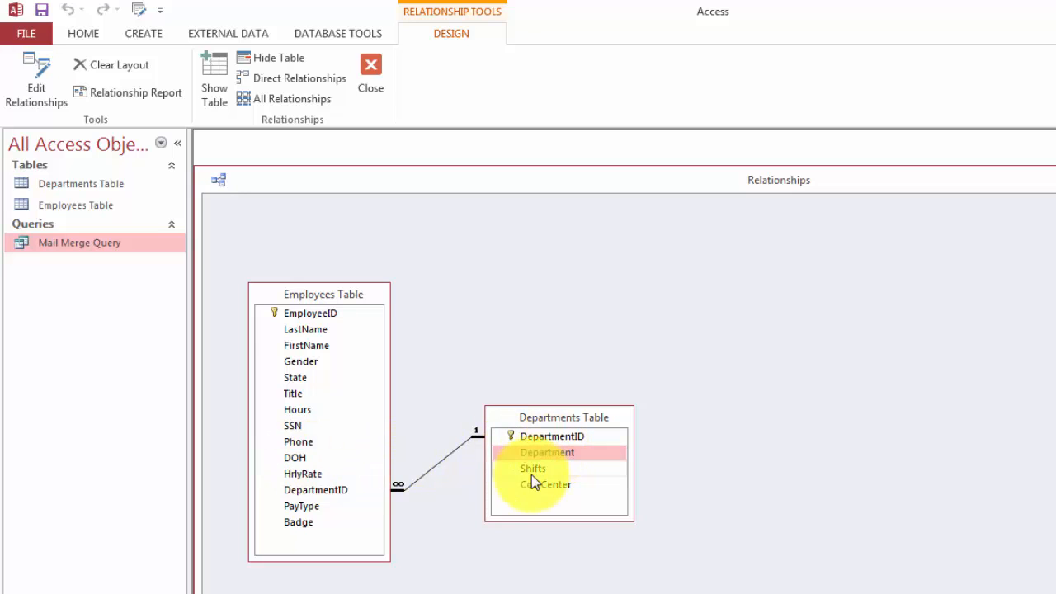
mouse_move(297, 478)
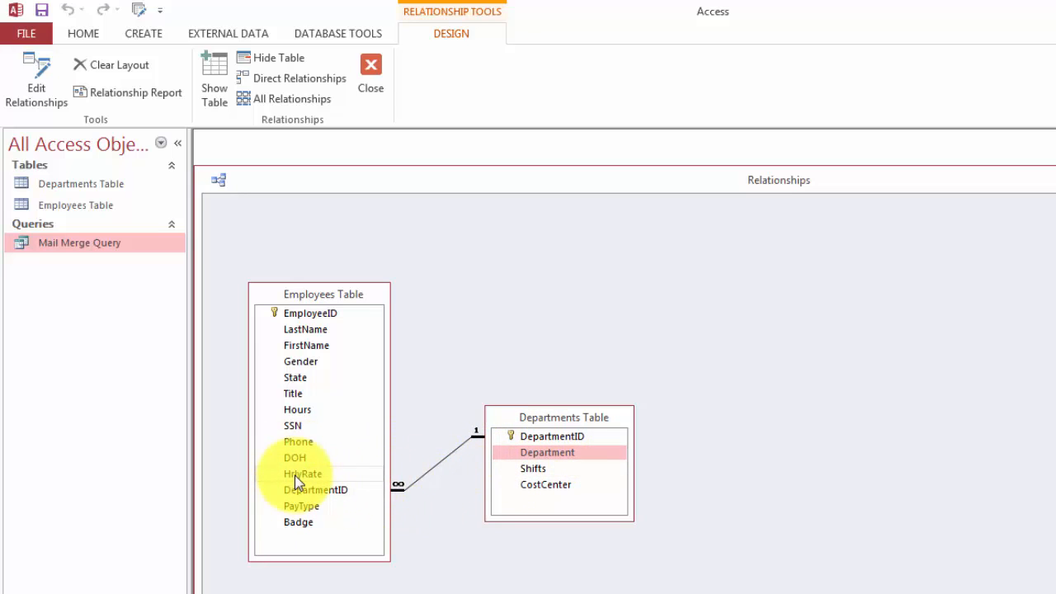
Inspect the HrlyRate field in the Employees–Departments relationship, then close the Relationships diagram.
click(300, 474)
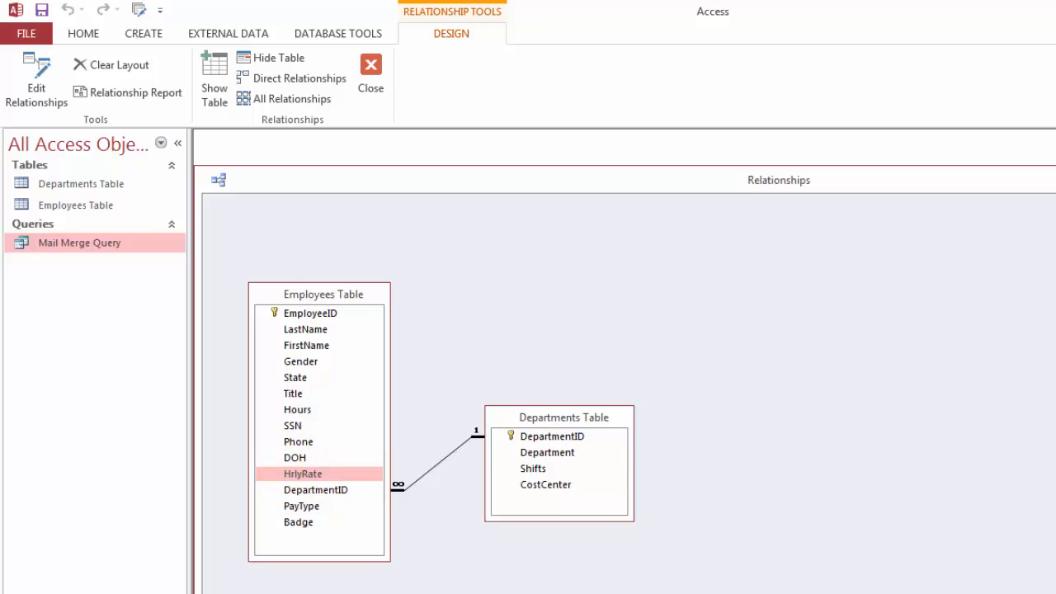
click(370, 74)
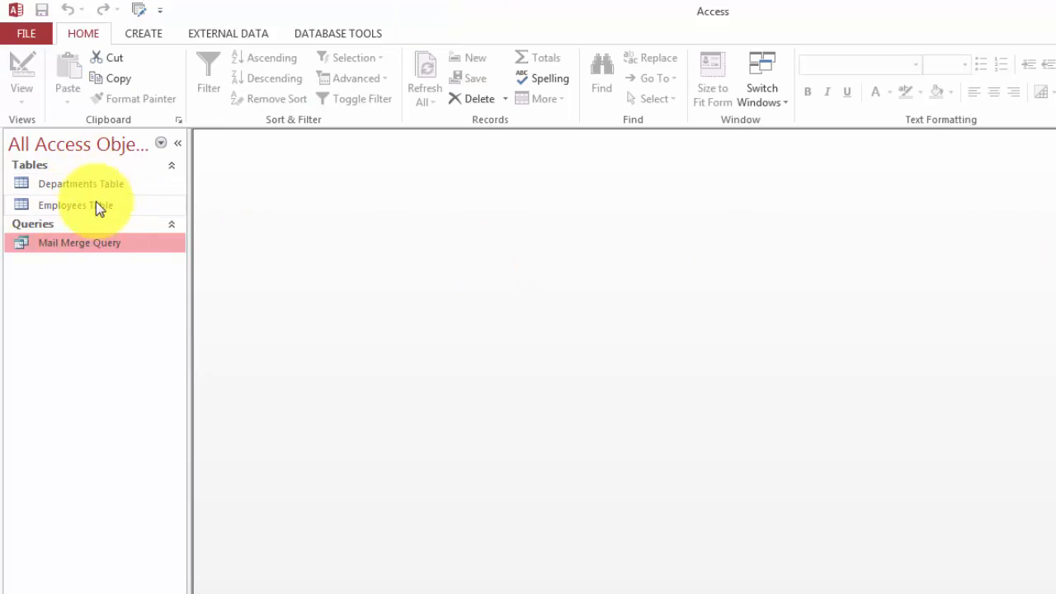
mouse_move(74, 247)
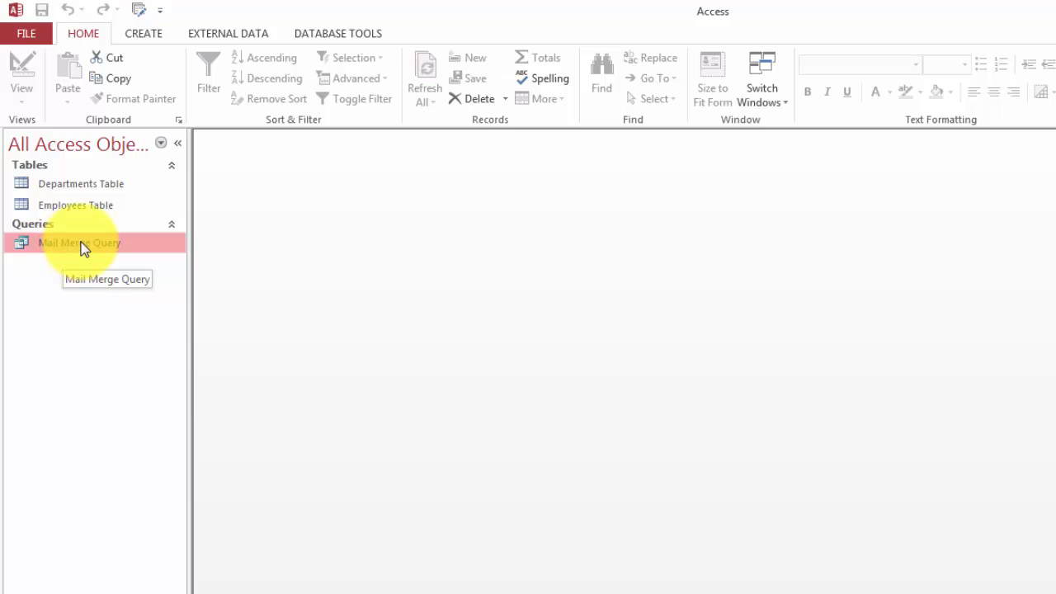
Open the Mail Merge Query from the Navigation Pane.
double_click(79, 241)
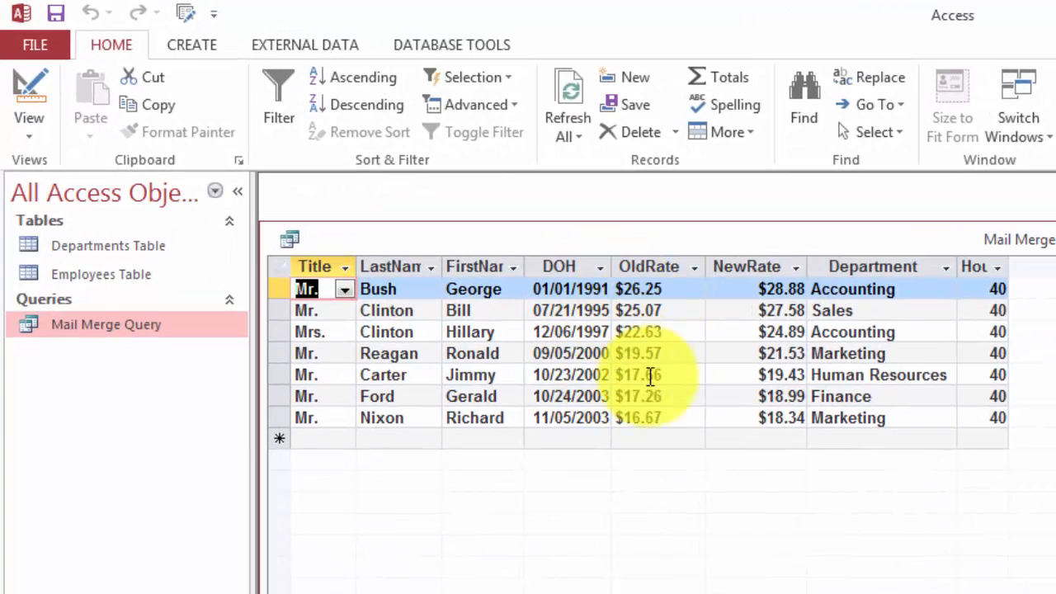
mouse_move(750, 338)
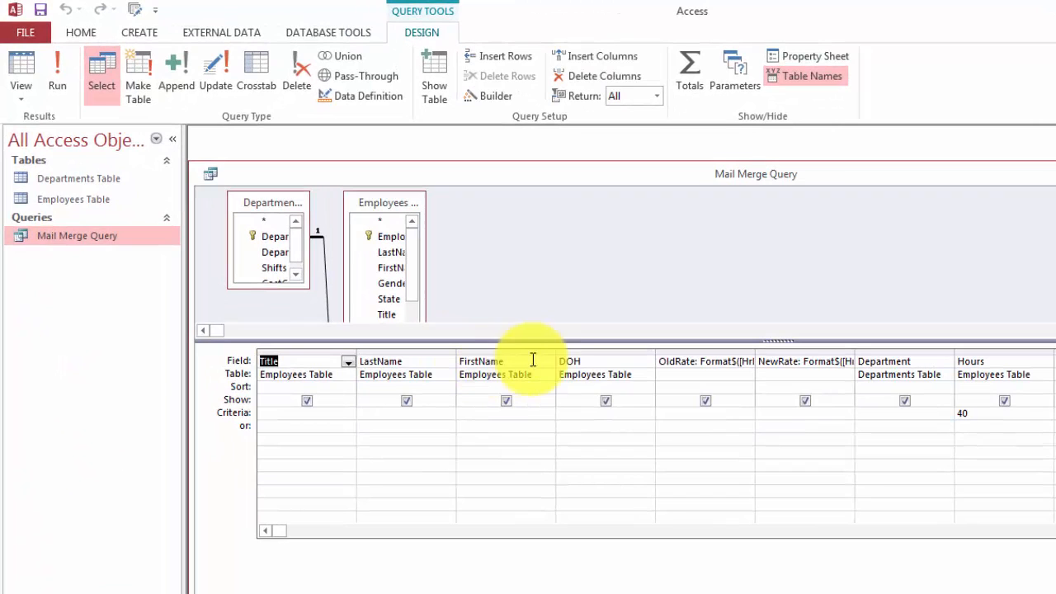
mouse_move(714, 363)
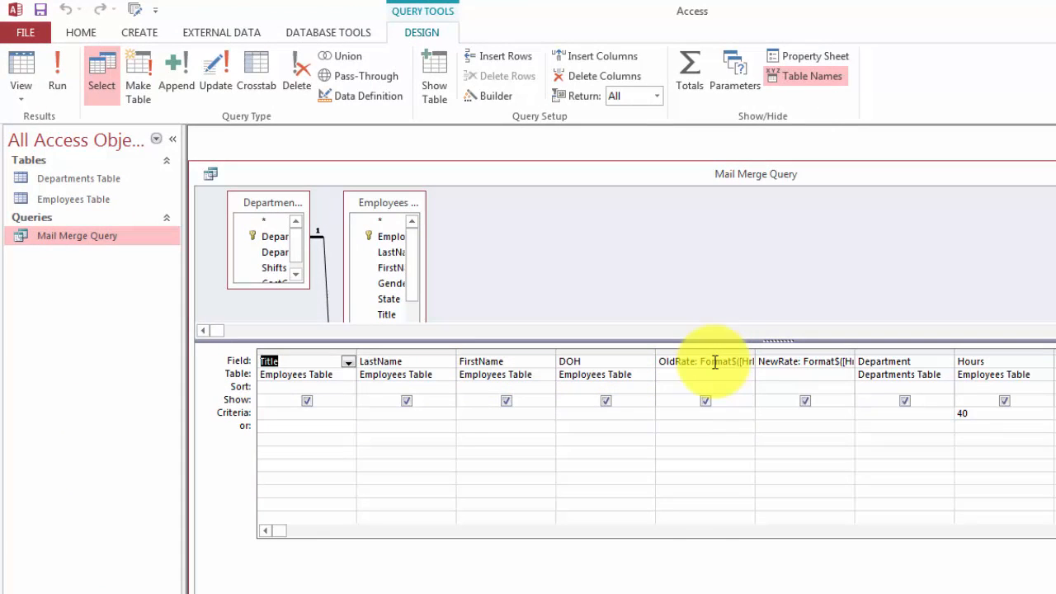
click(713, 361)
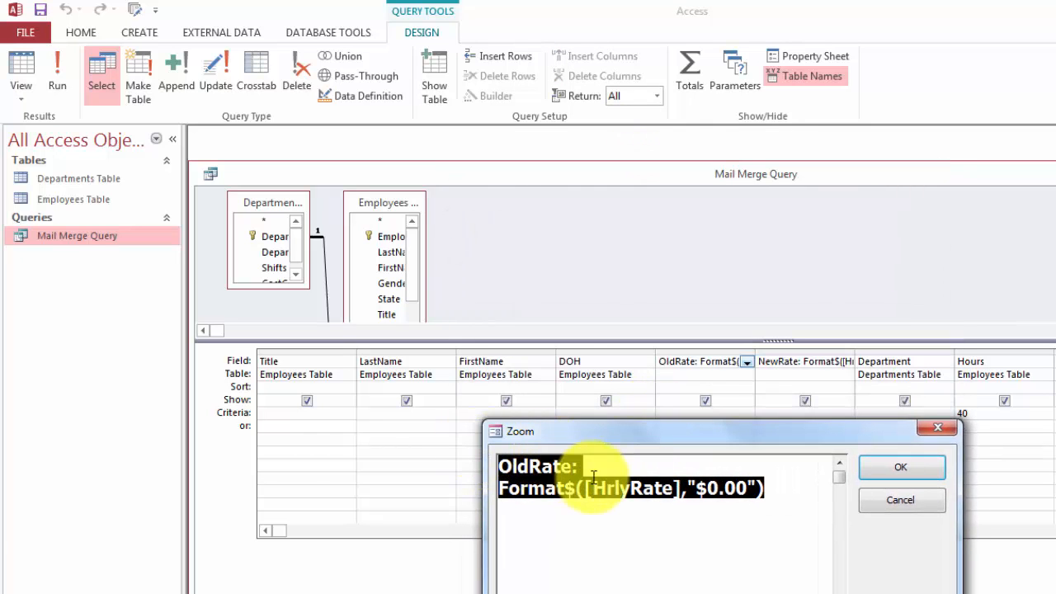
double_click(623, 489)
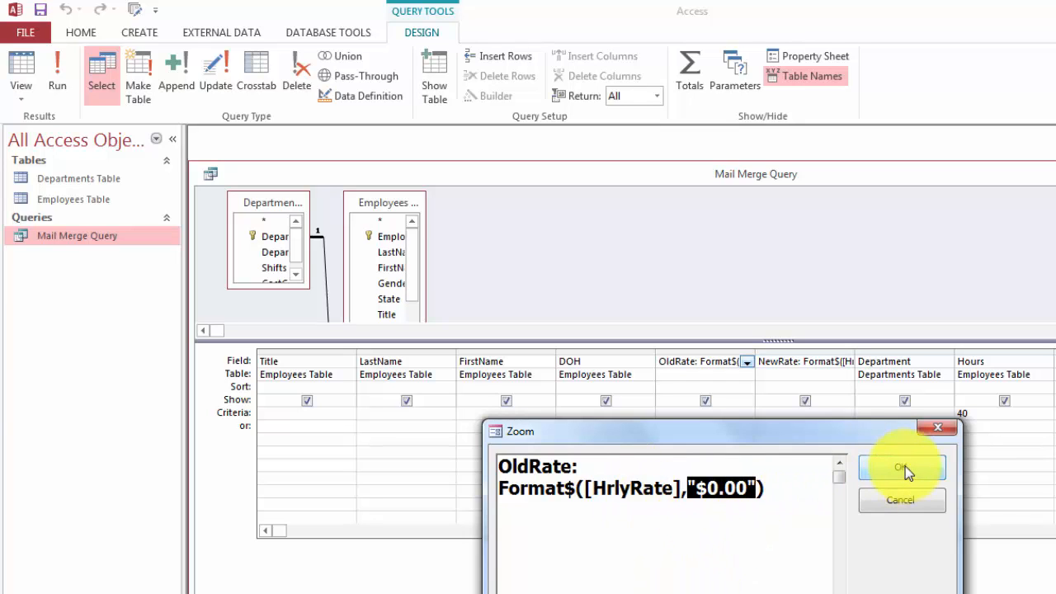
click(900, 469)
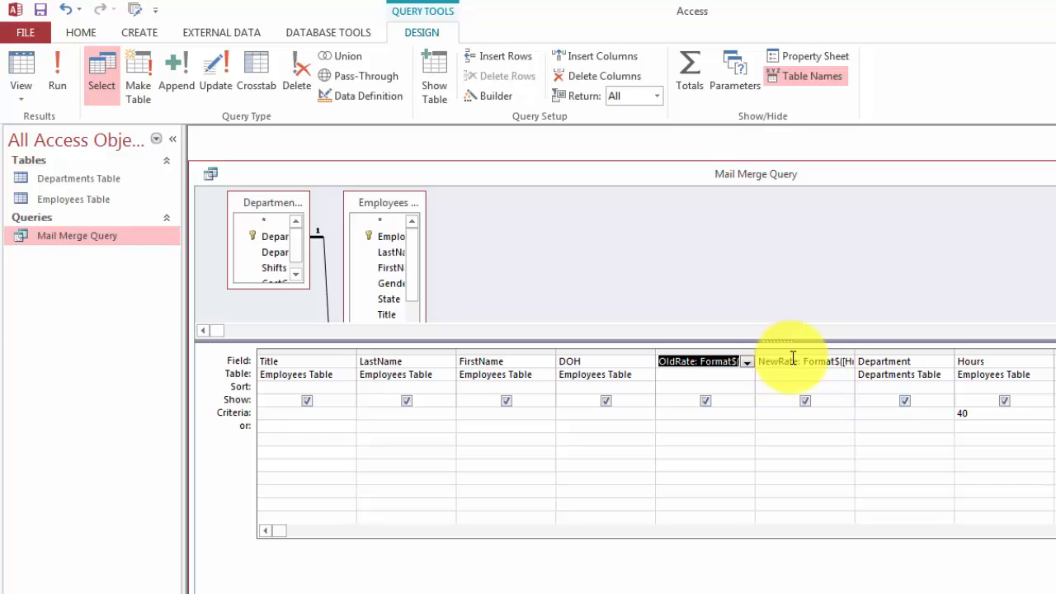
right_click(792, 361)
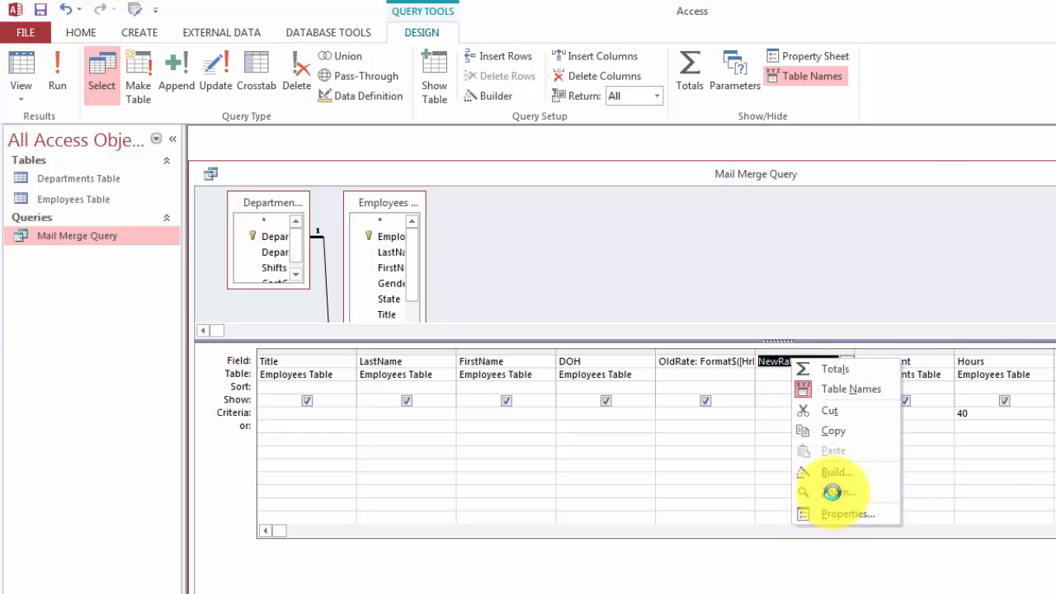
click(838, 492)
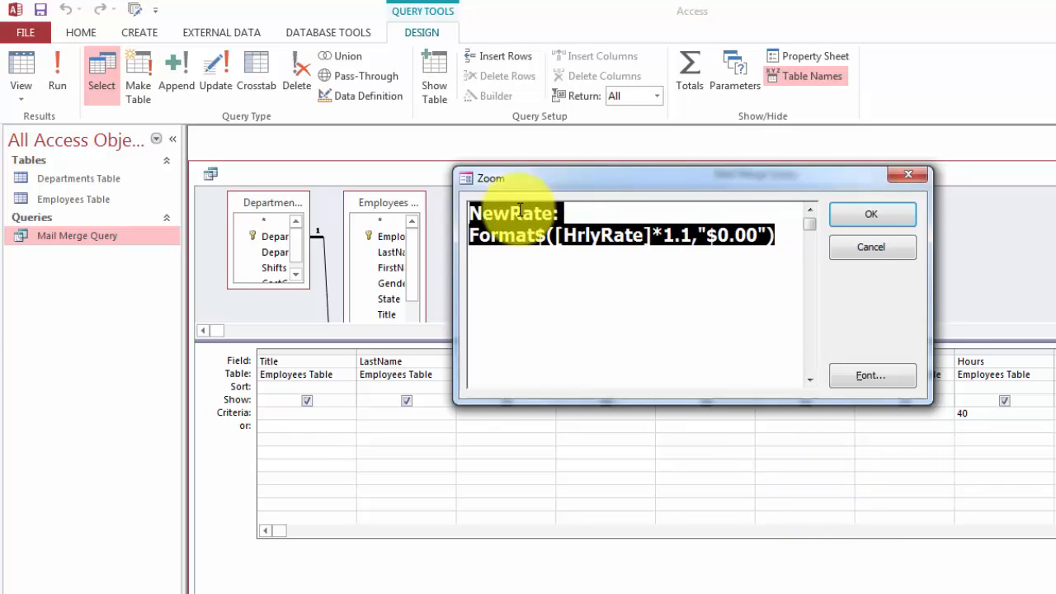
click(504, 239)
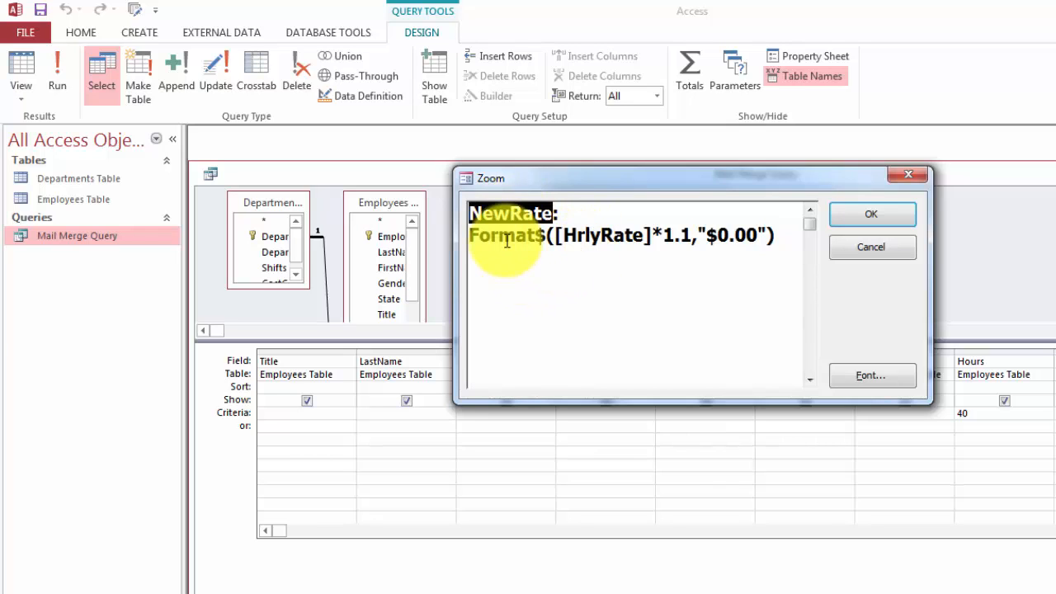
double_click(594, 234)
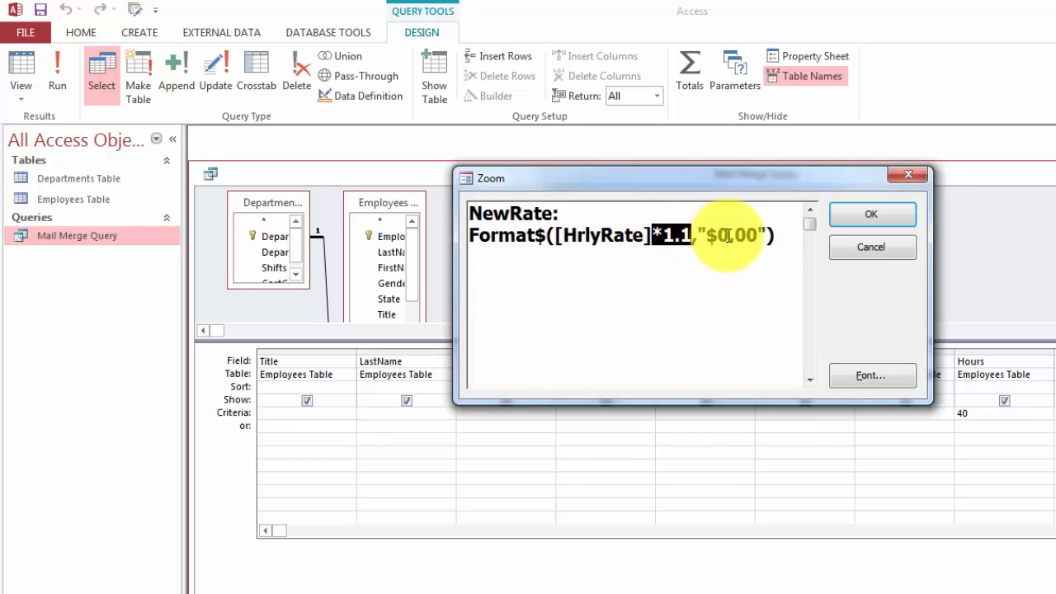
click(871, 214)
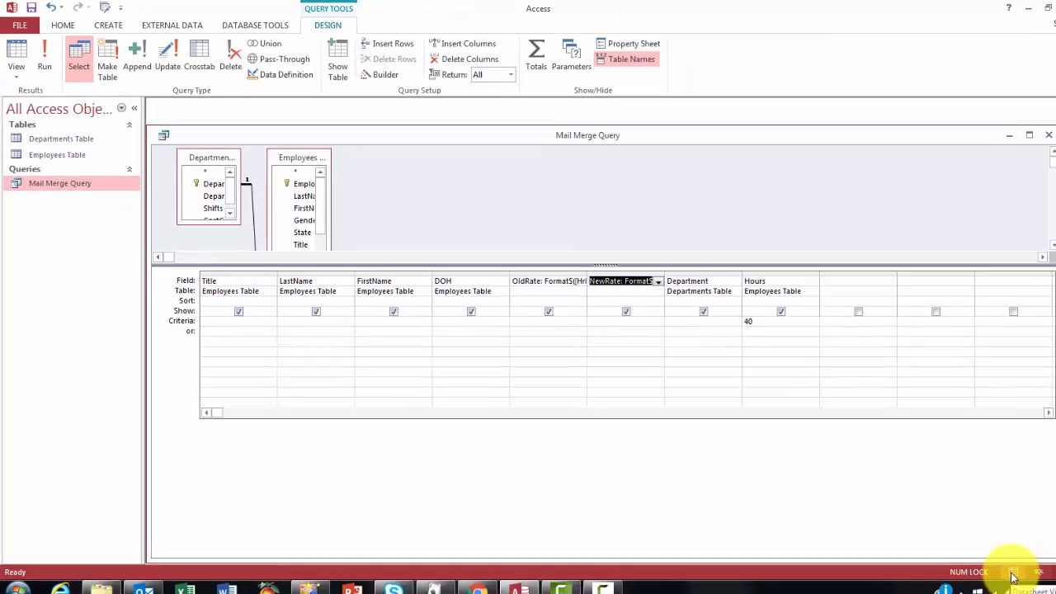
Run the Mail Merge Query to list seven employees with old and new rates and departments.
click(43, 53)
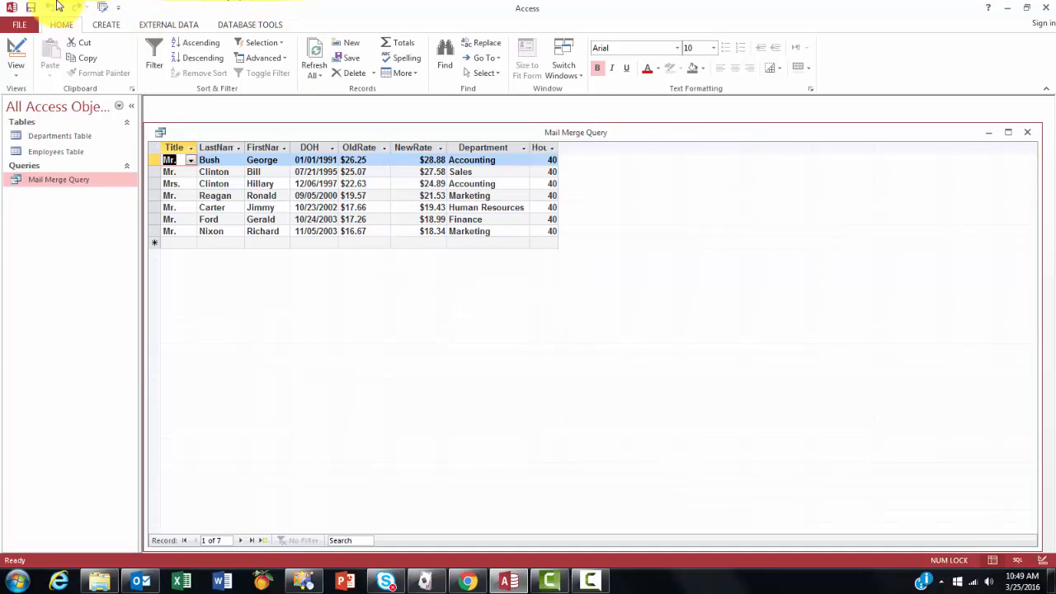
mouse_move(640, 234)
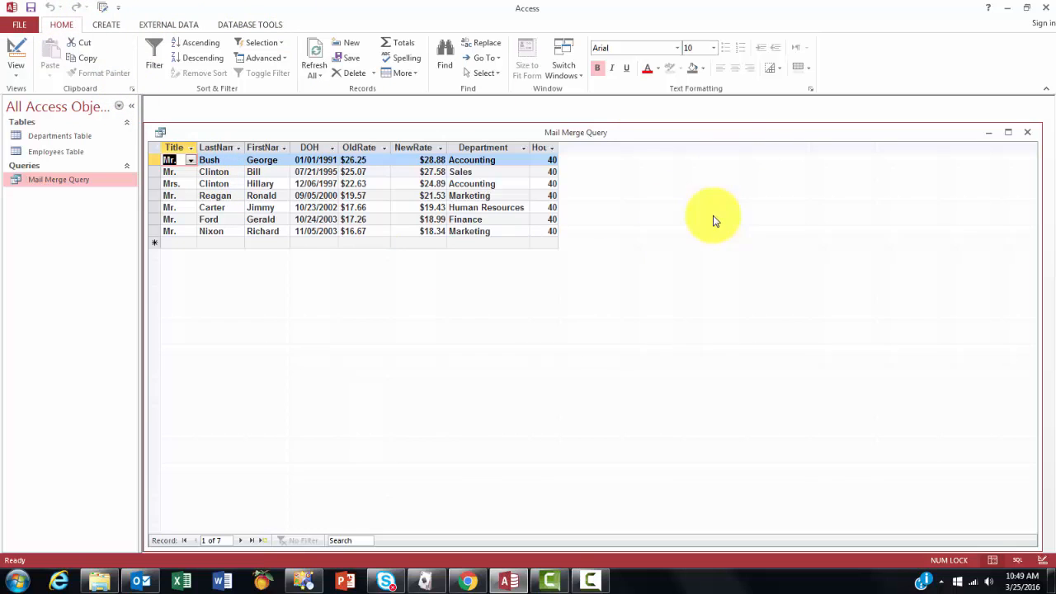
mouse_move(652, 261)
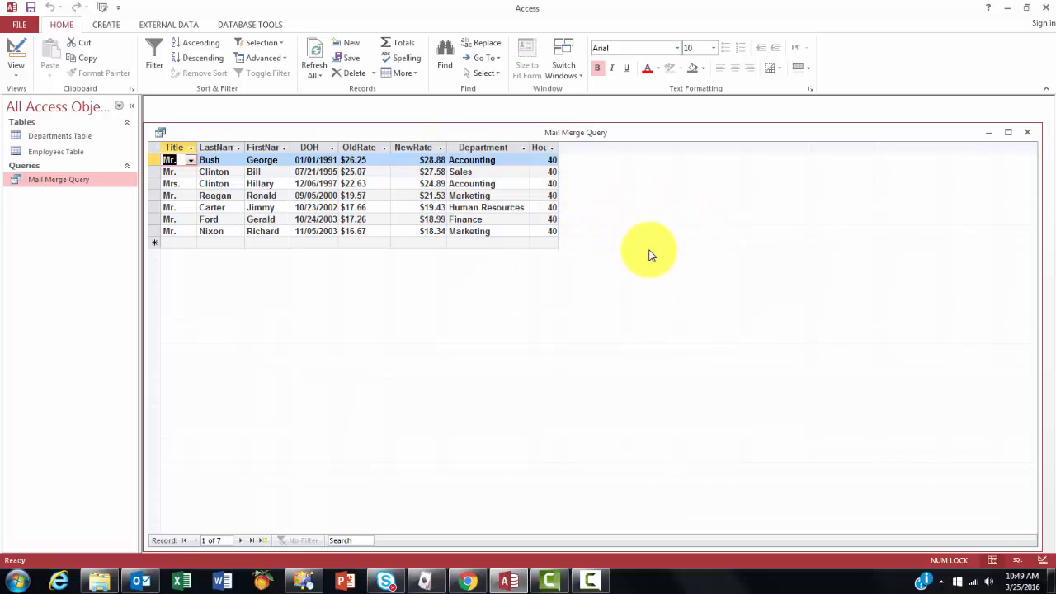
mouse_move(579, 299)
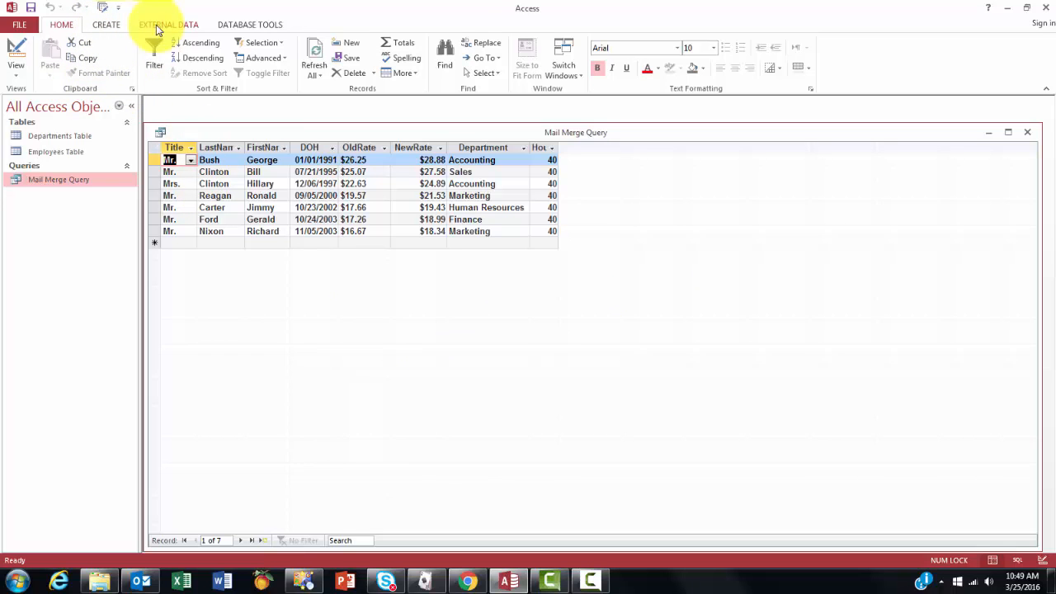
Launch Word Merge from External Data, creating a new Word document linked to the query.
click(160, 24)
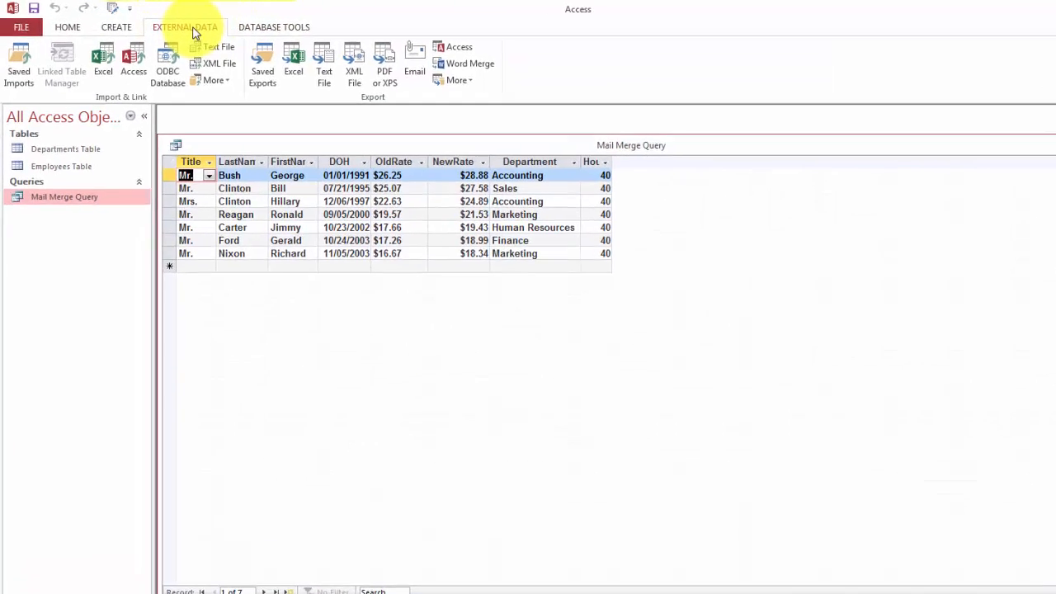
click(462, 63)
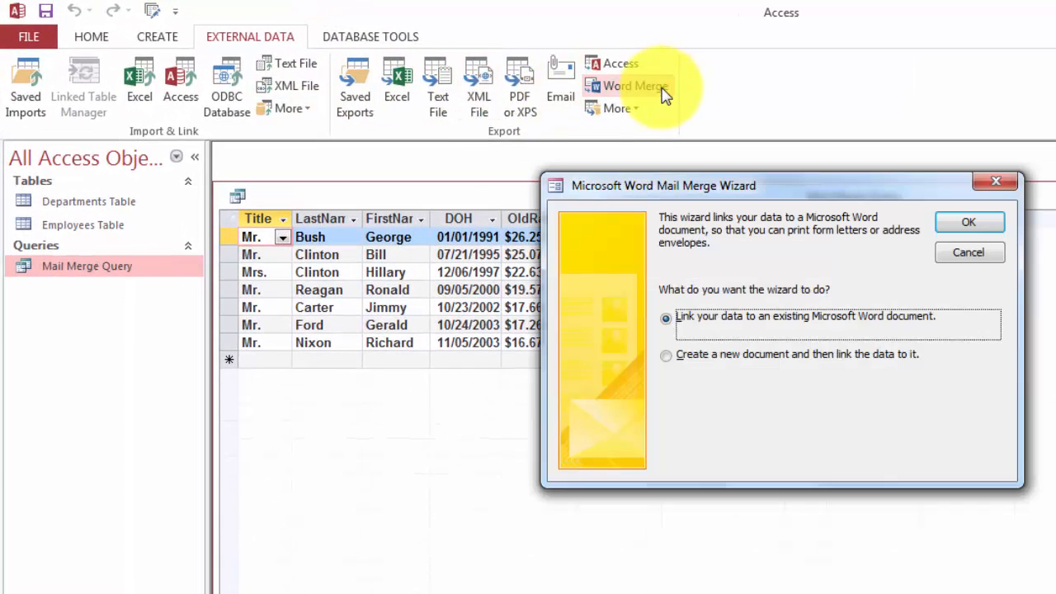
mouse_move(785, 337)
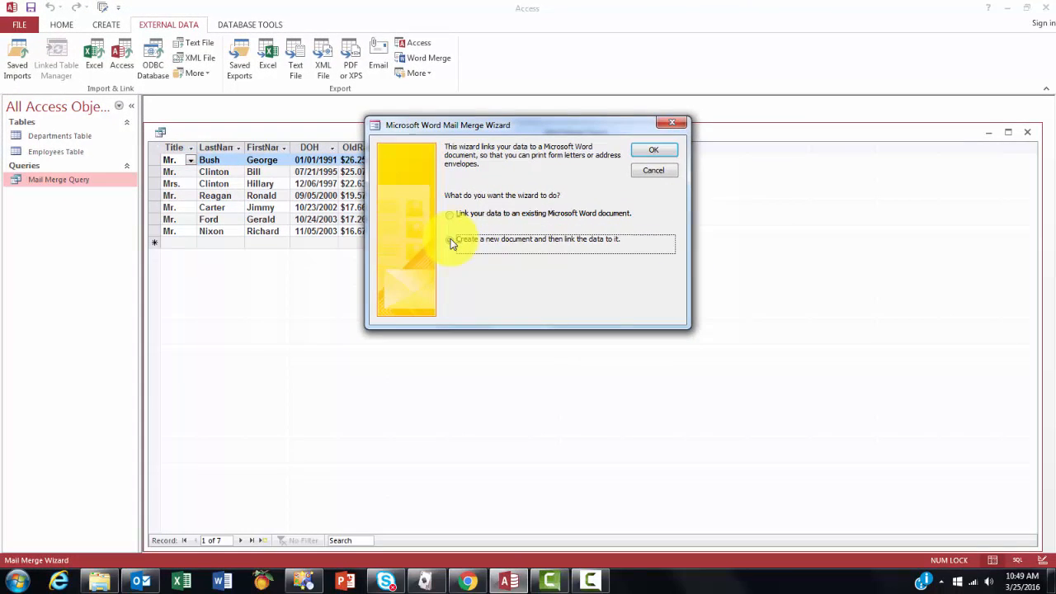
click(449, 240)
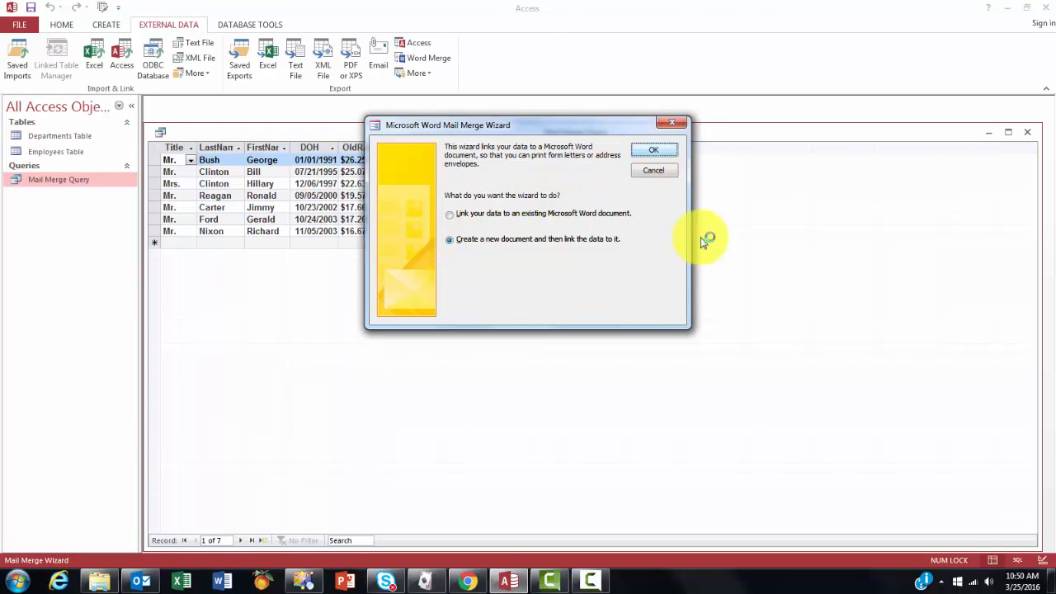
click(653, 148)
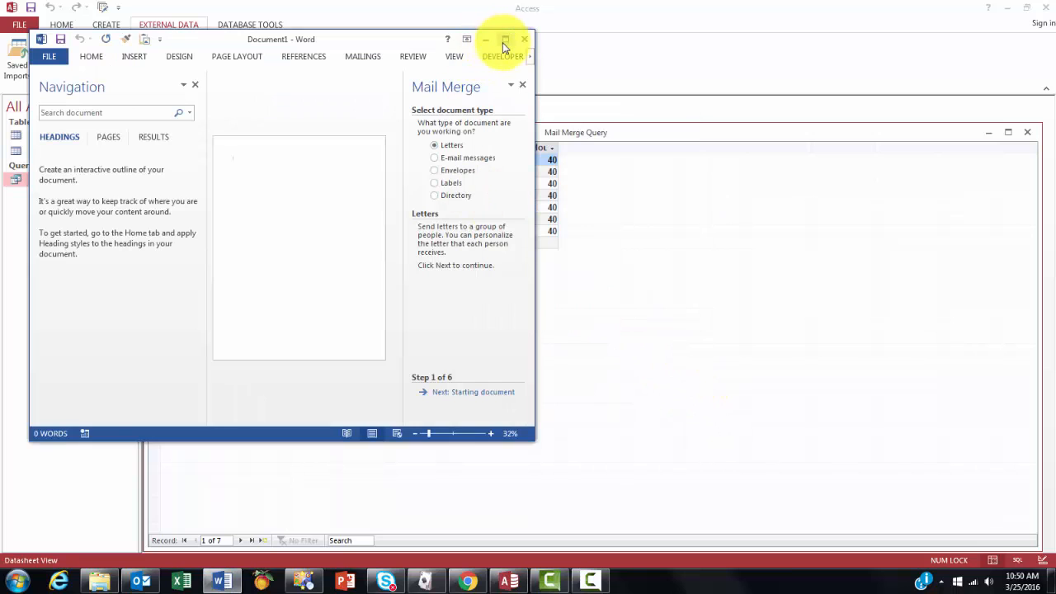
Choose a Letters merge on the current document using the existing Mail Merge Query list, returning to step 3.
click(505, 40)
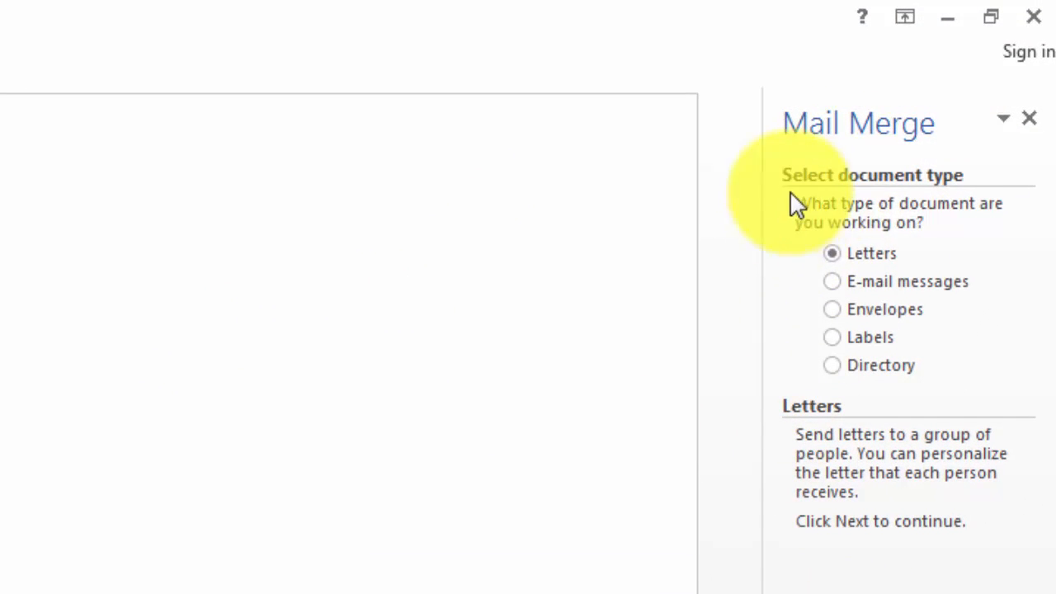
mouse_move(884, 286)
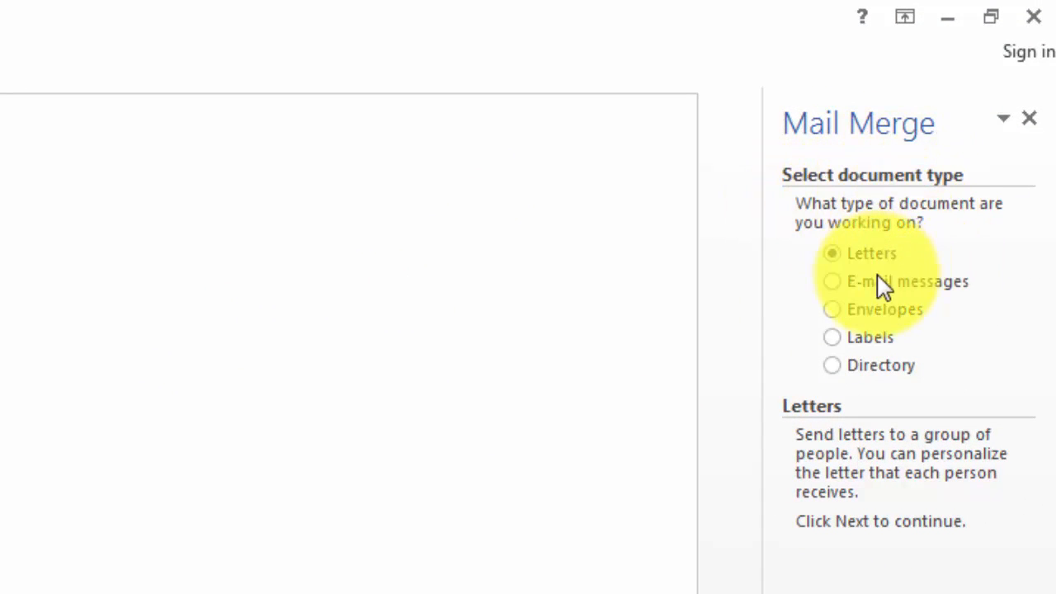
mouse_move(914, 347)
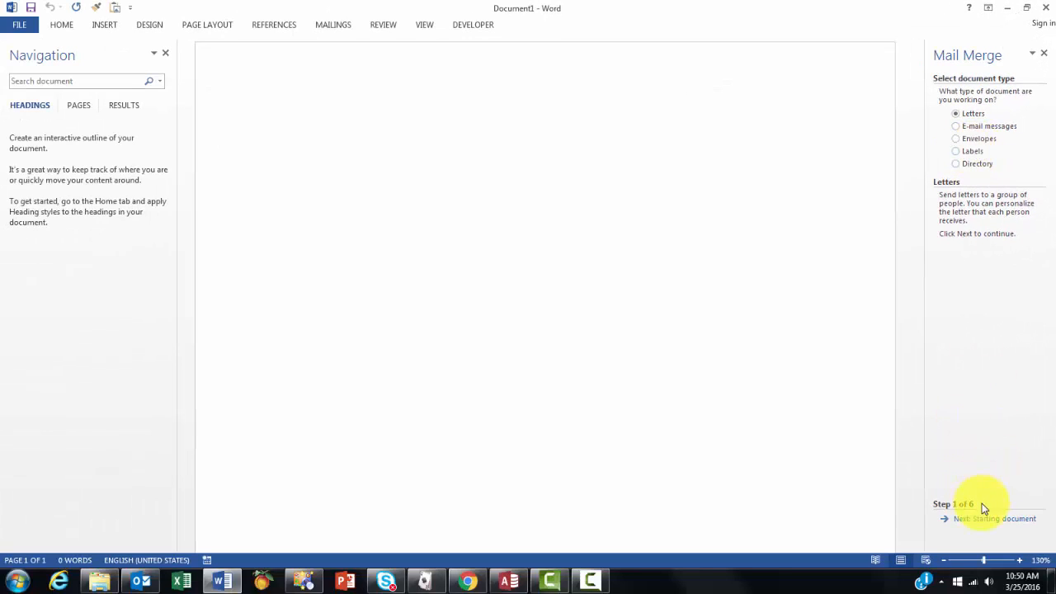
click(993, 518)
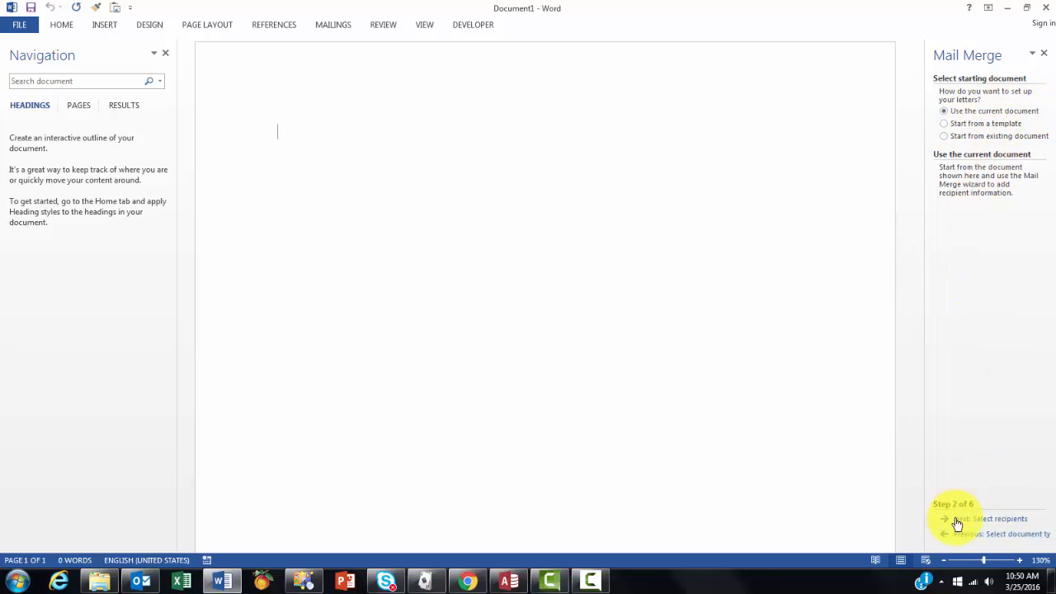
click(980, 518)
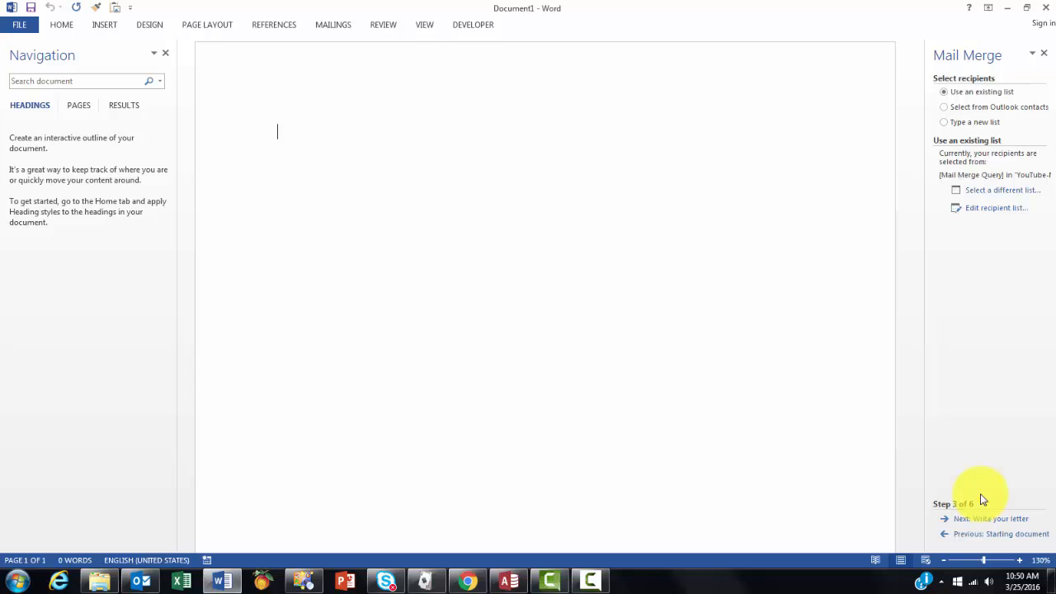
mouse_move(990, 109)
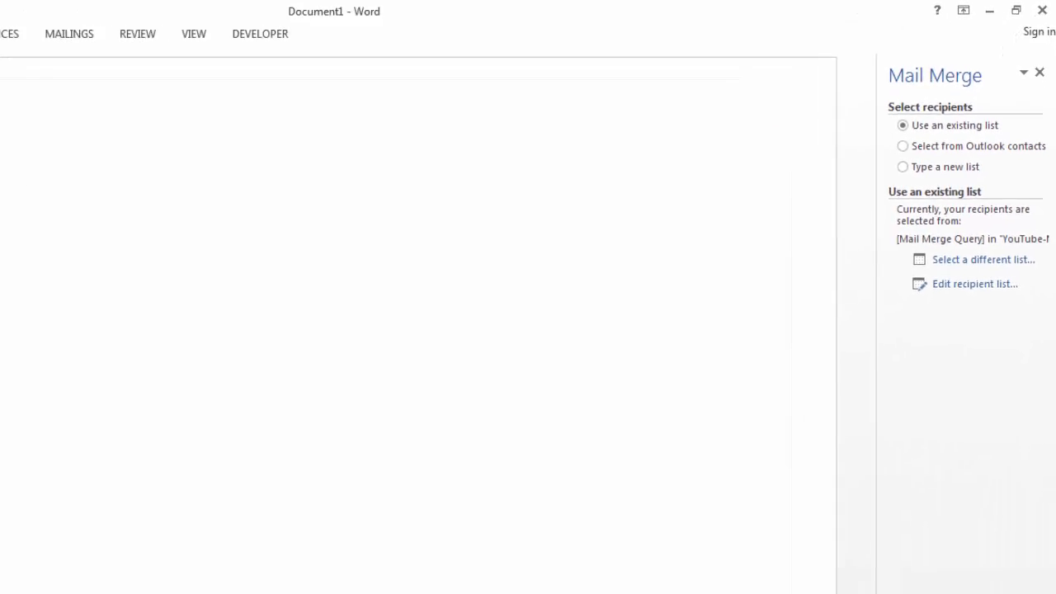
click(986, 518)
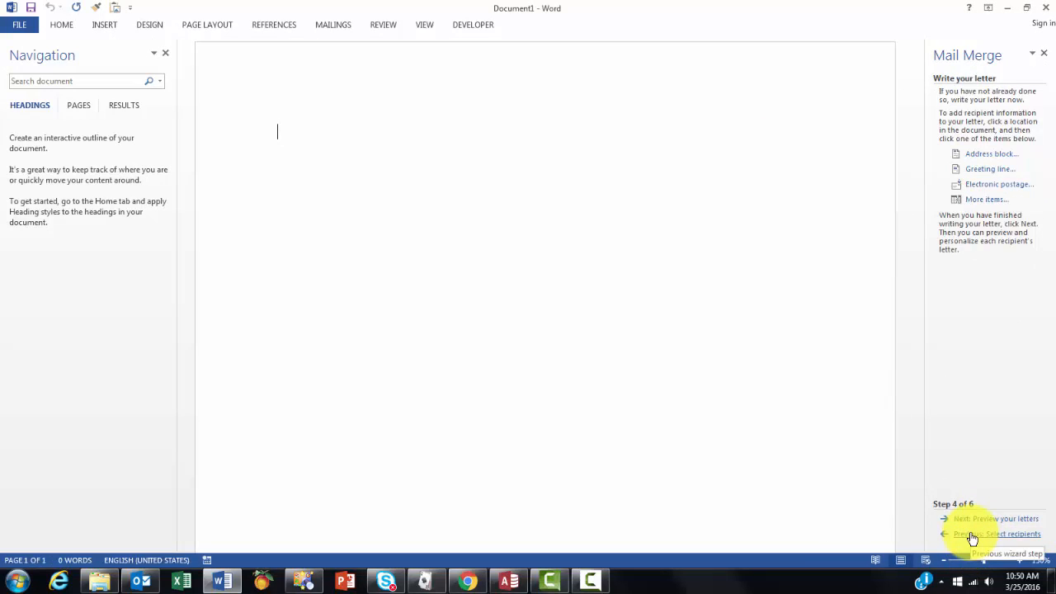
click(997, 533)
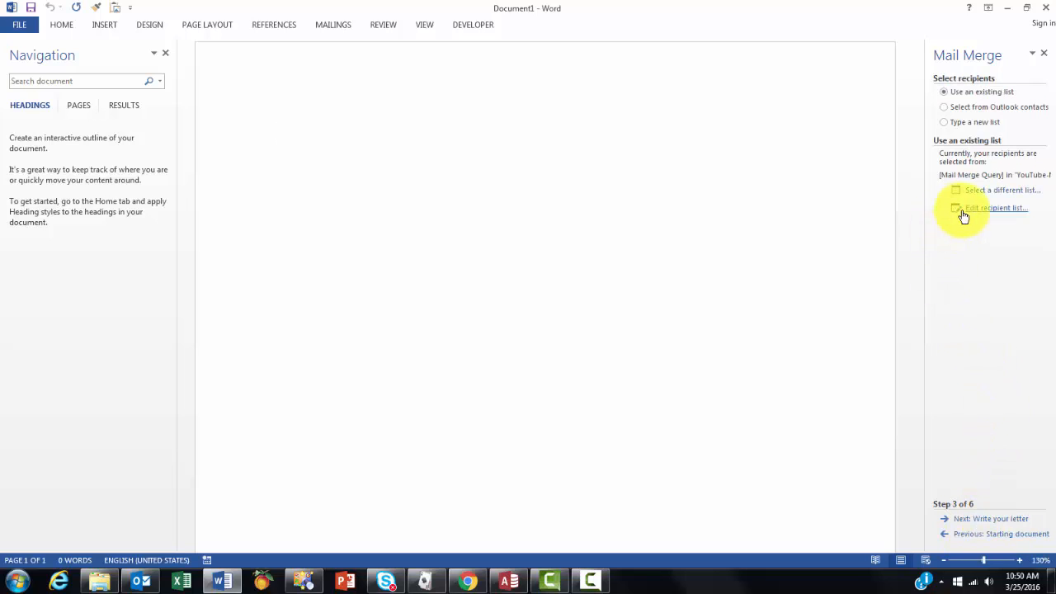
Review the recipient list, move to writing the letter and begin it with 'Dear'.
click(990, 208)
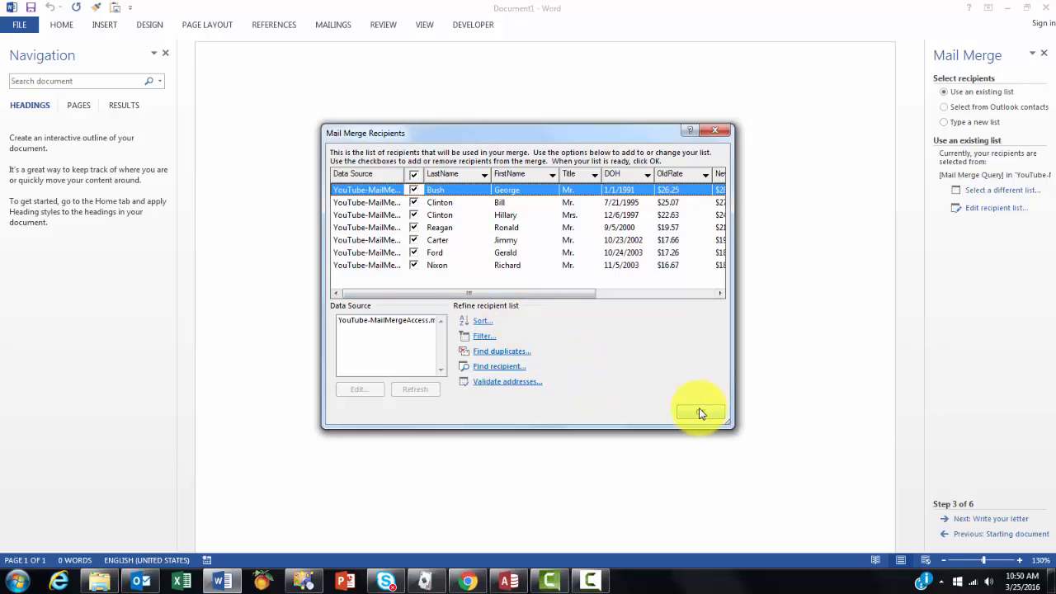
click(700, 412)
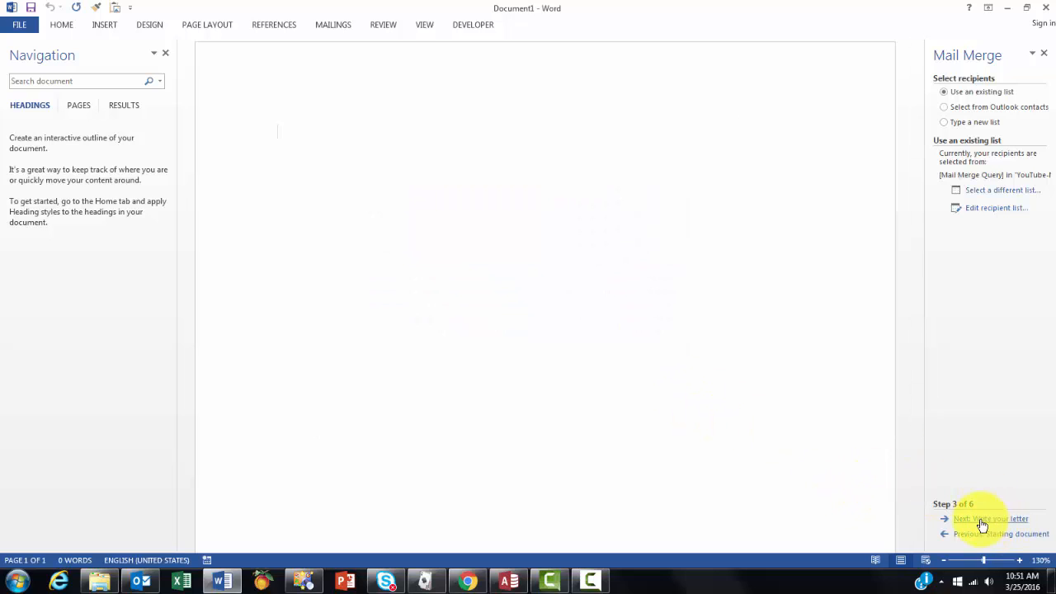
click(990, 518)
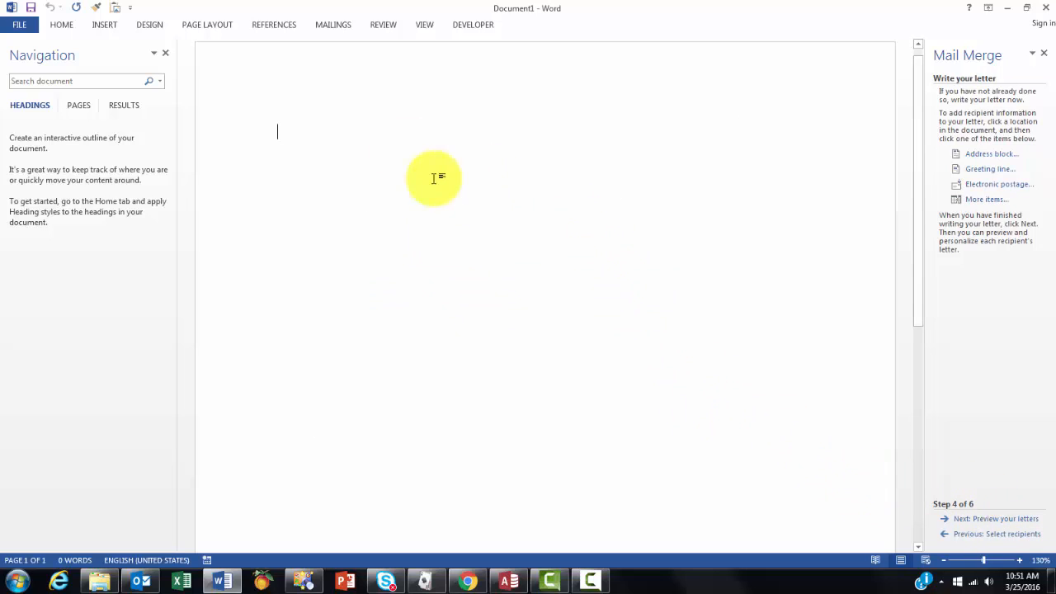
text(D)
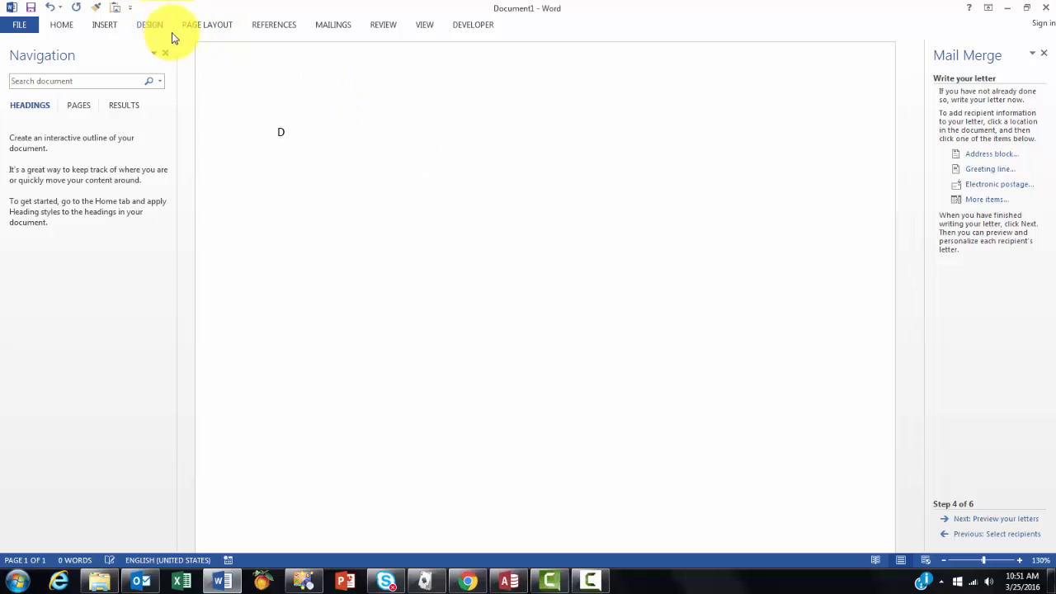
text(ear)
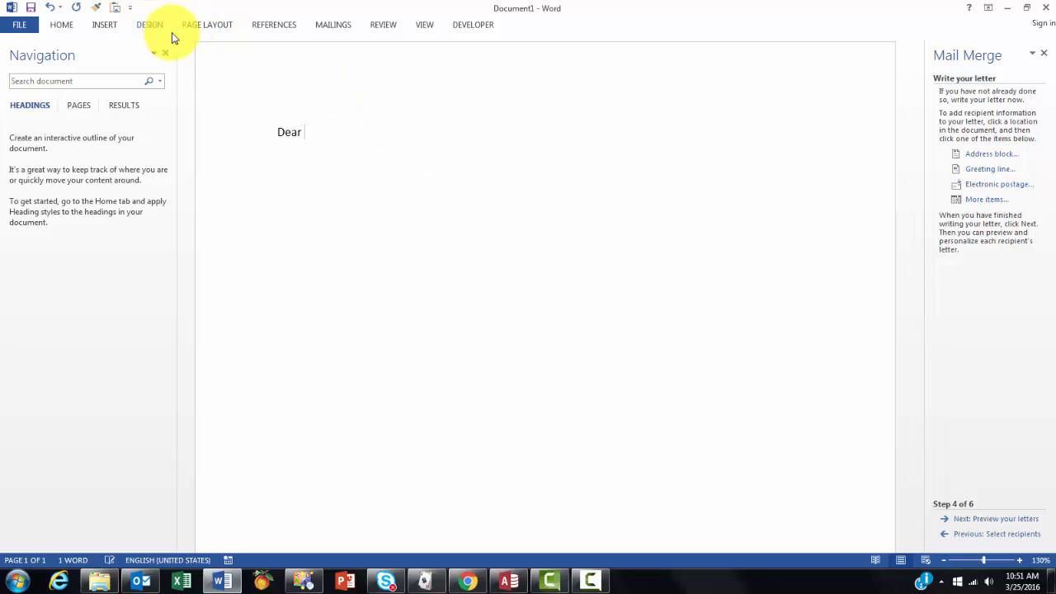
mouse_move(981, 180)
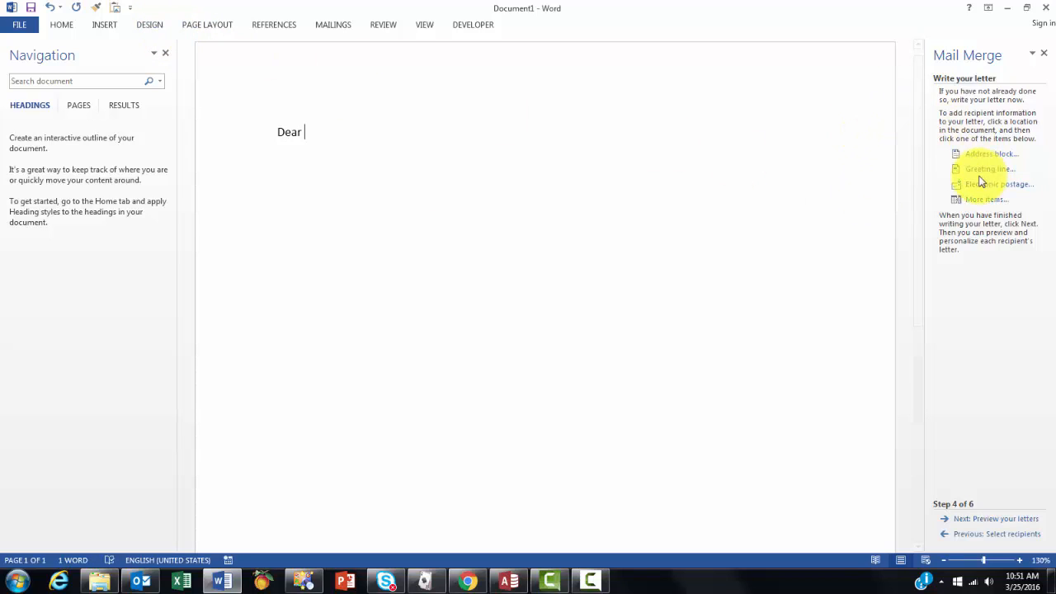
Insert a Greeting line field after Dear, keeping 'Dear Sir or Madam' for invalid names.
click(986, 169)
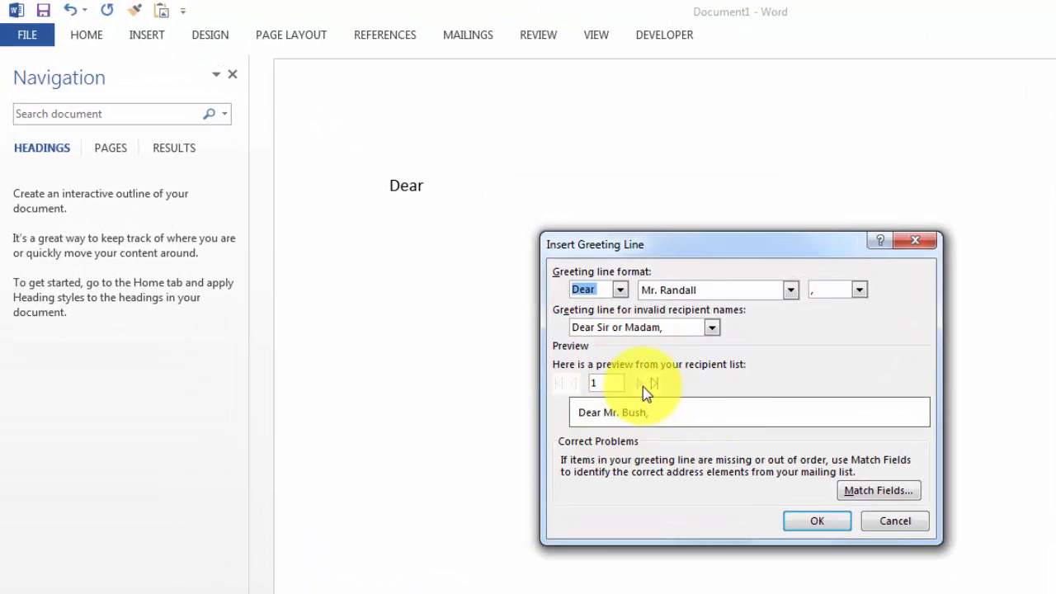
click(640, 383)
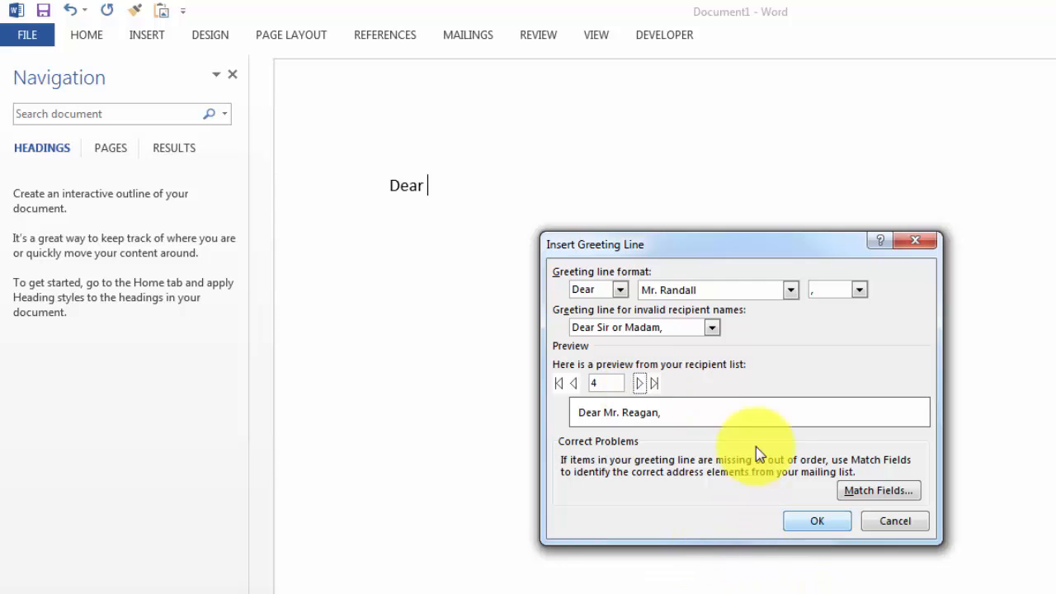
click(711, 326)
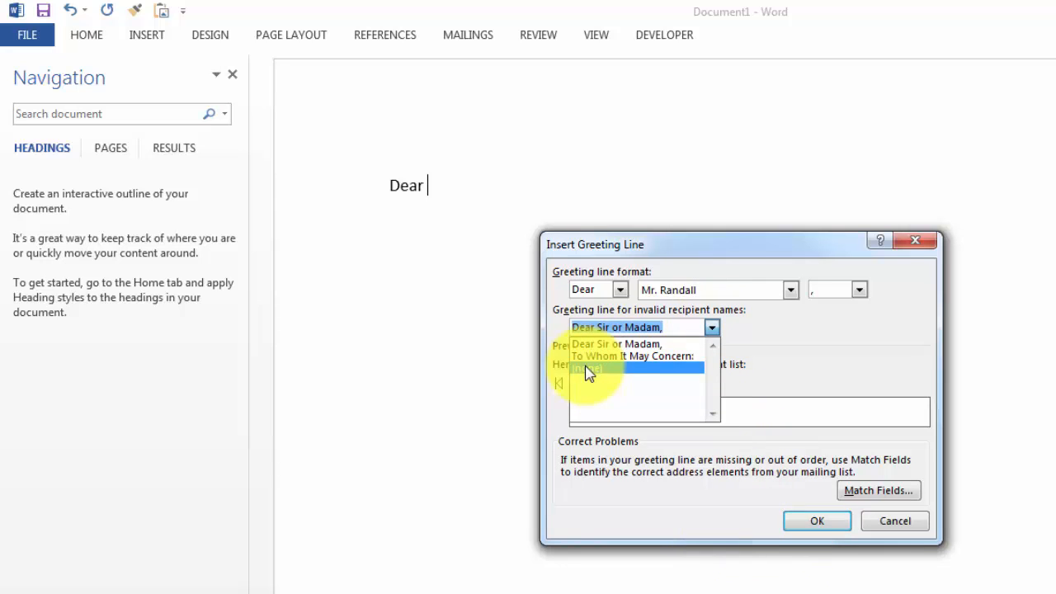
click(613, 343)
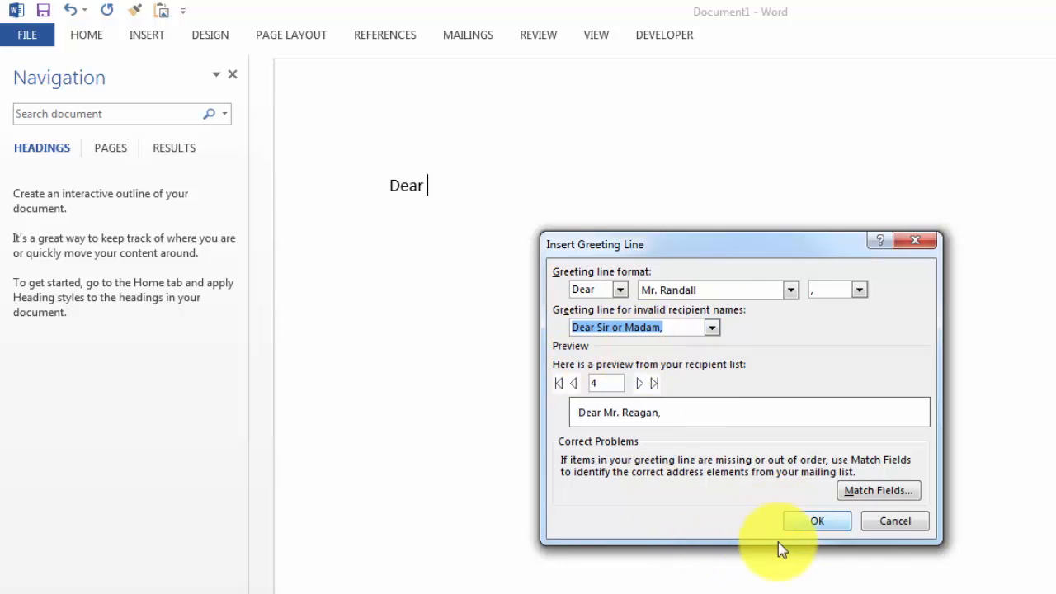
click(818, 522)
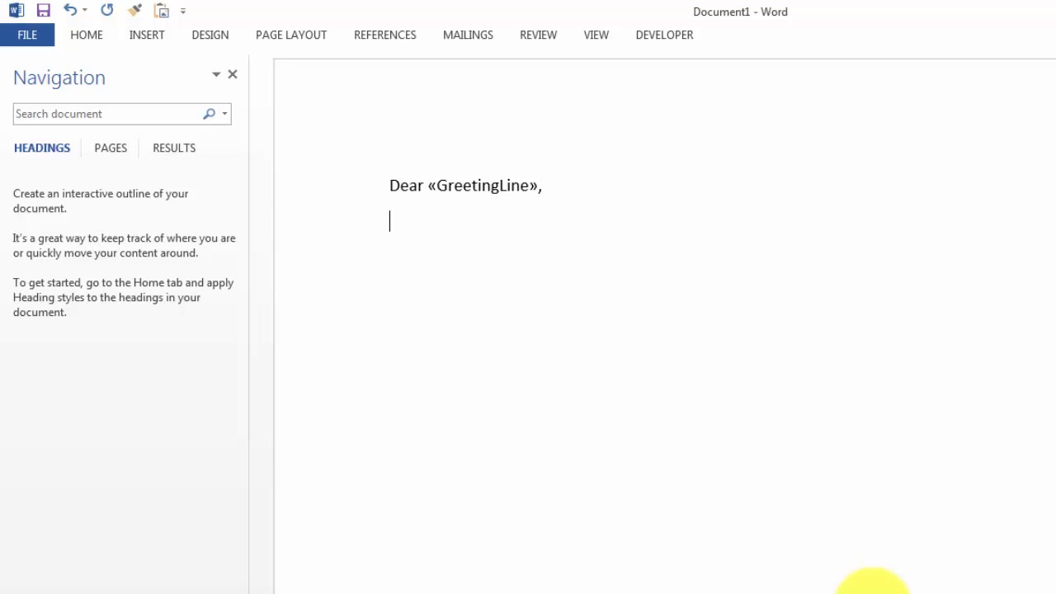
Write 'You have been with our company since' and insert the «DOH» merge field.
text(You have been with)
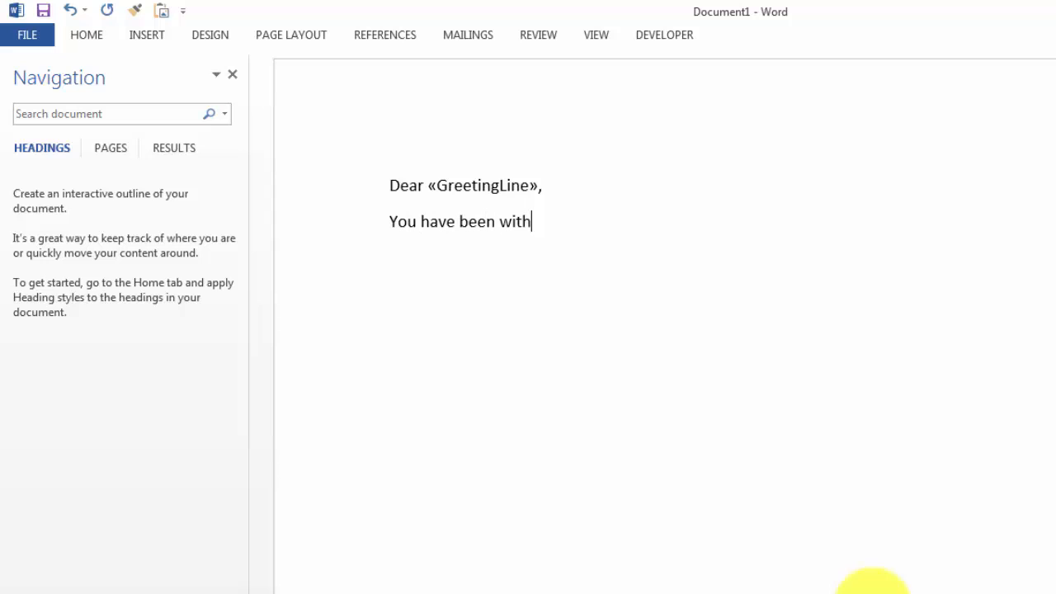
text(our company sinse)
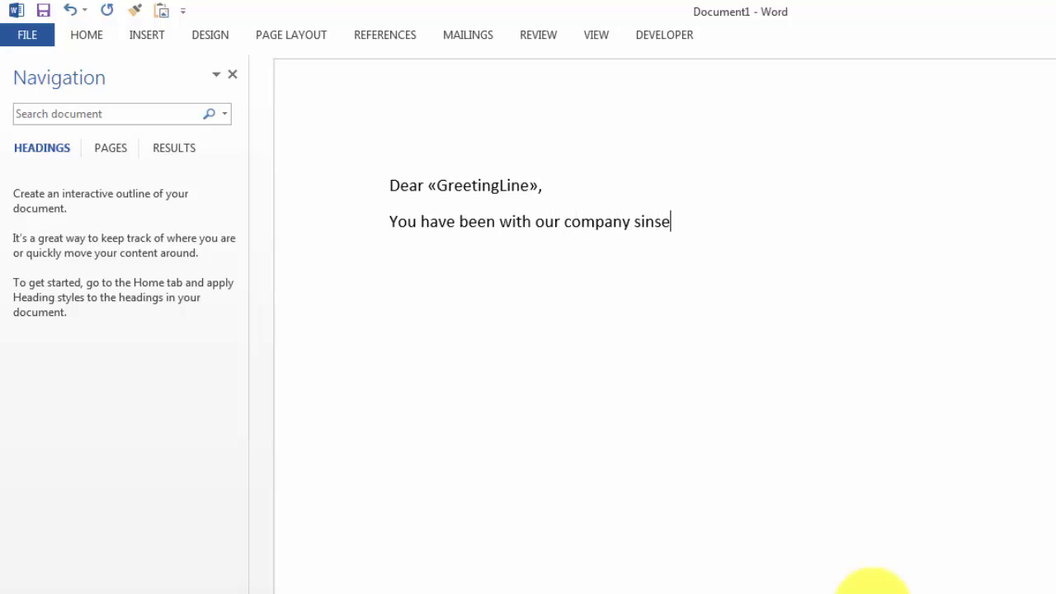
key(BackSpace)
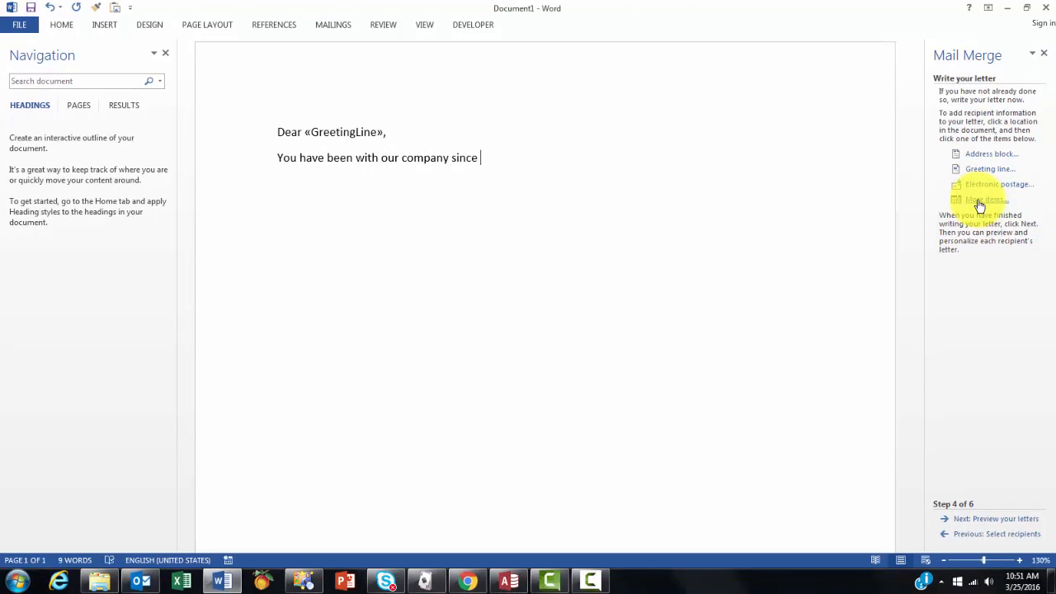
click(973, 199)
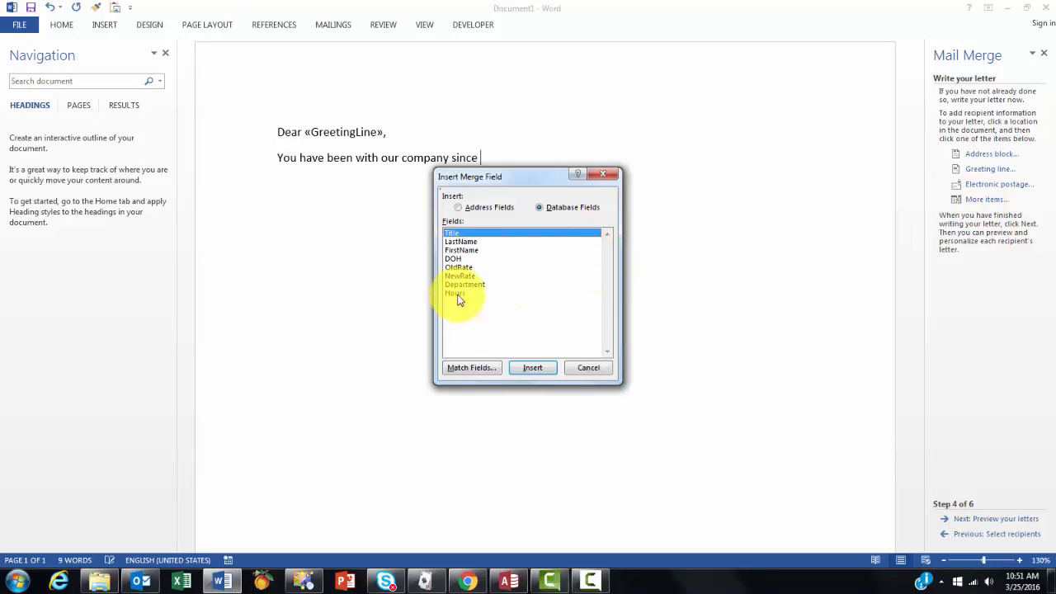
click(532, 366)
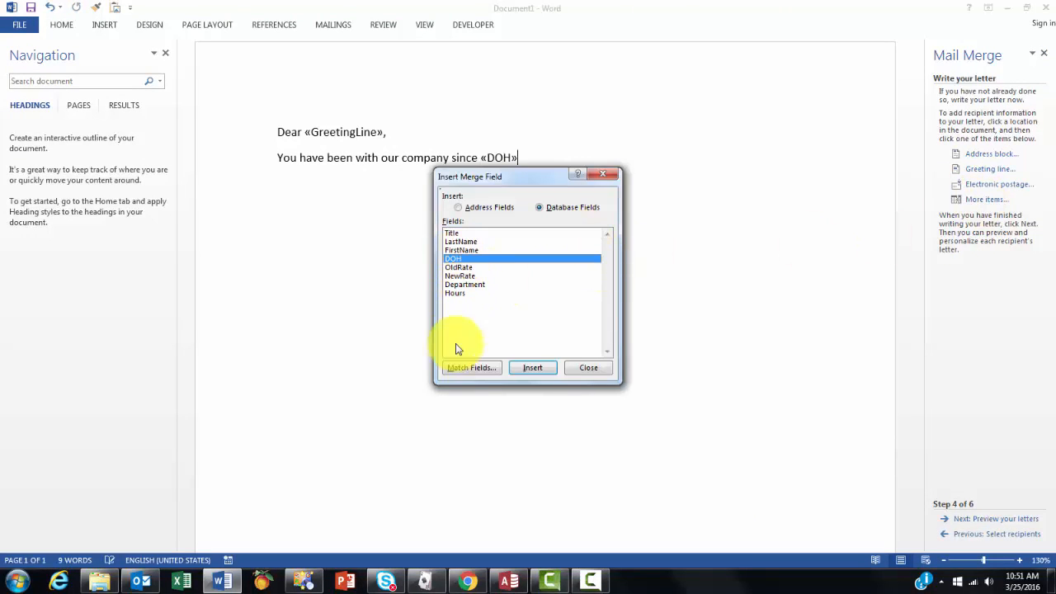
click(588, 366)
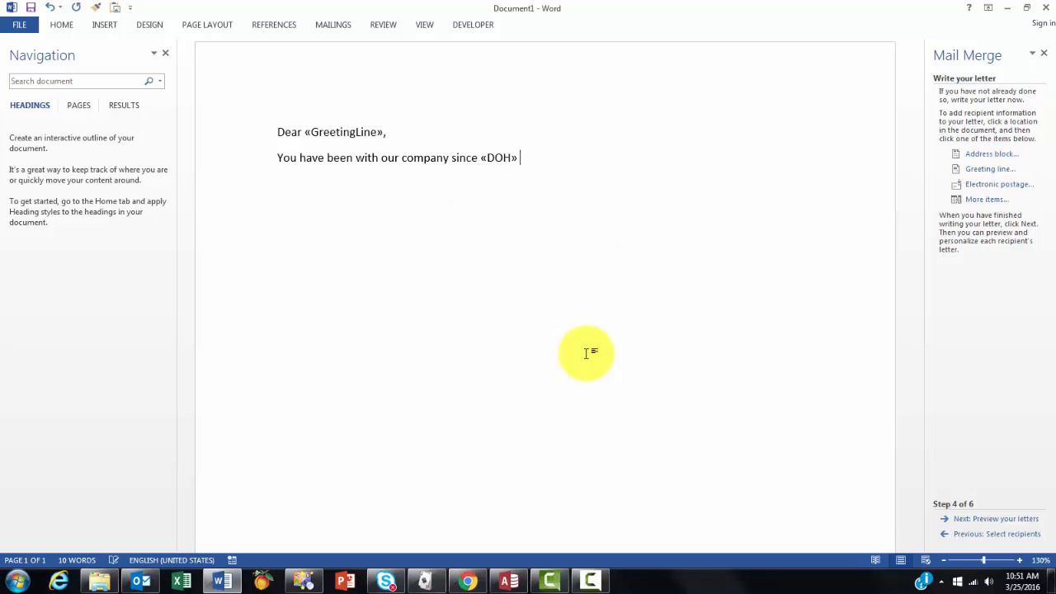
Continue the sentence with 'working in' and insert the «Department» merge field.
text(working)
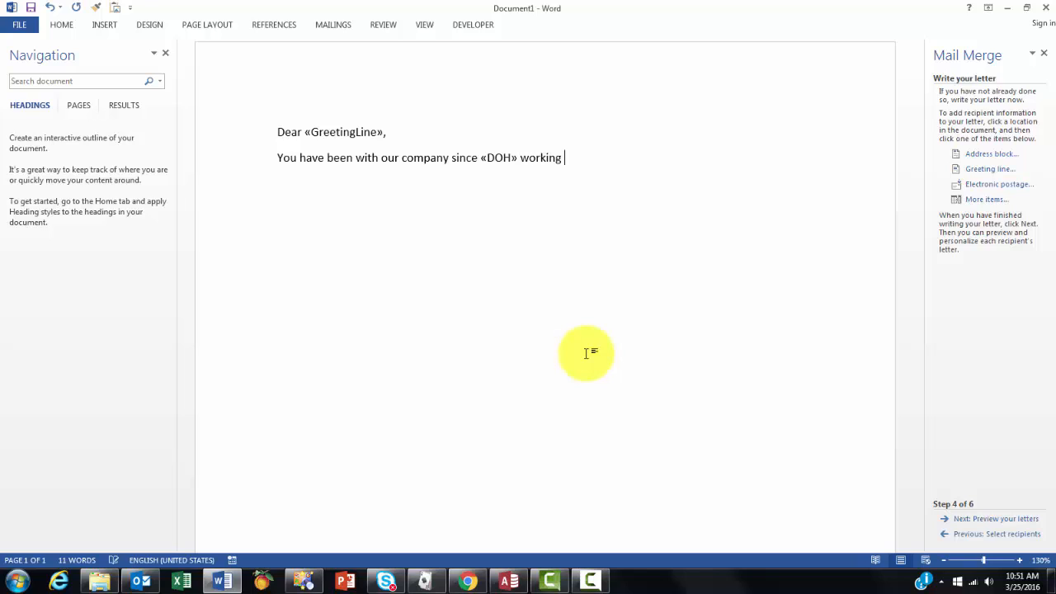
text(in)
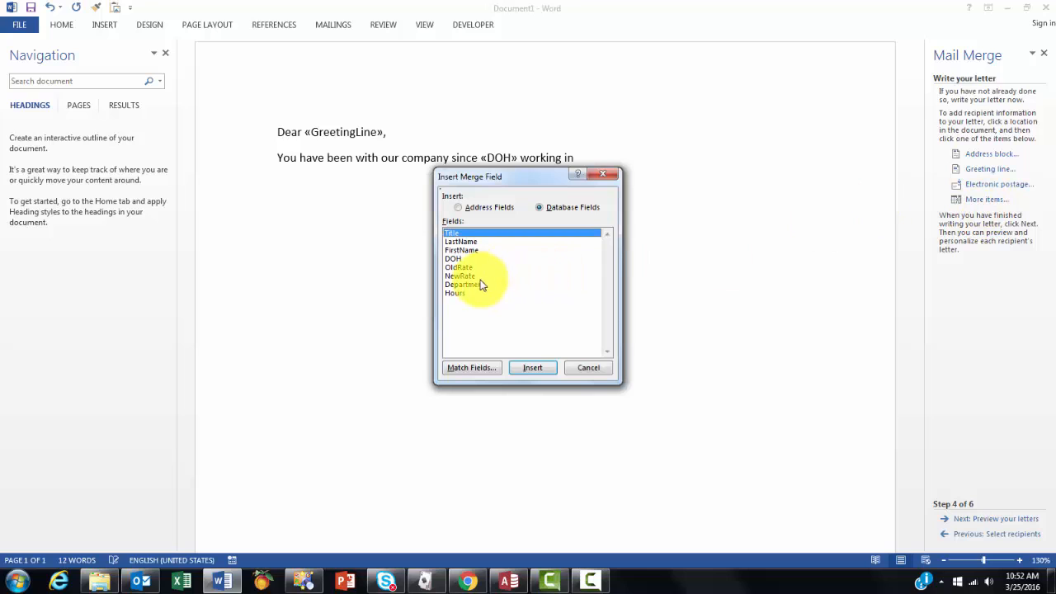
click(531, 367)
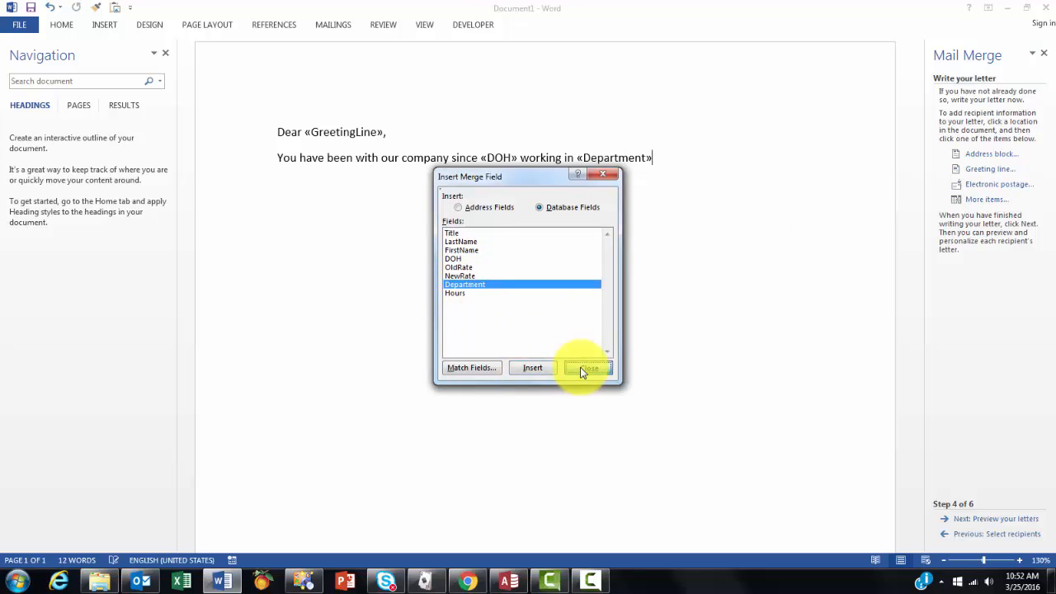
click(587, 366)
text(.)
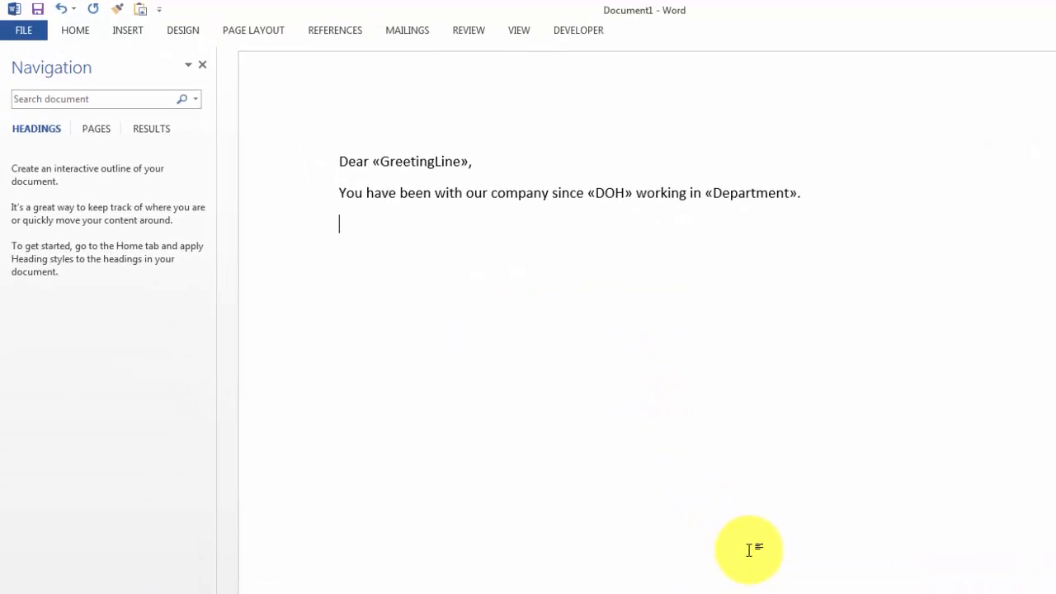
Write 'We decided to update your pay from' on the third line.
text(We decide)
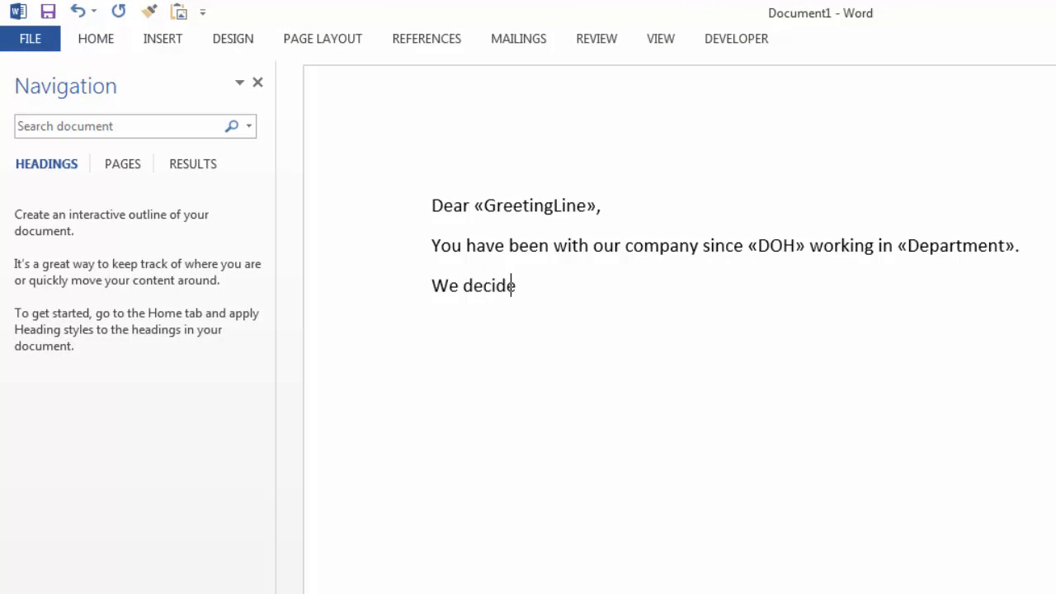
text(d to)
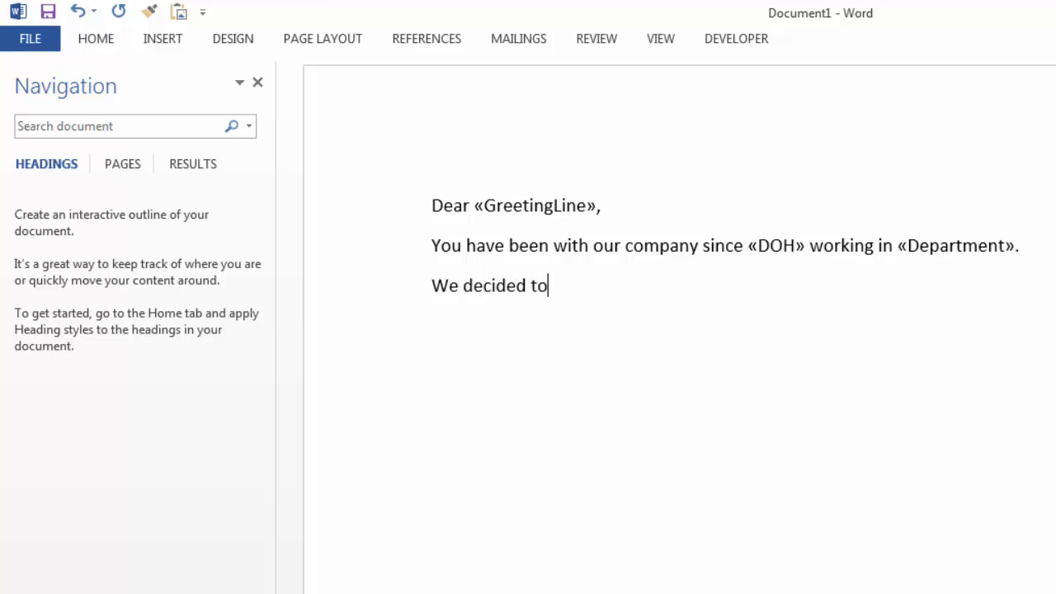
text(update)
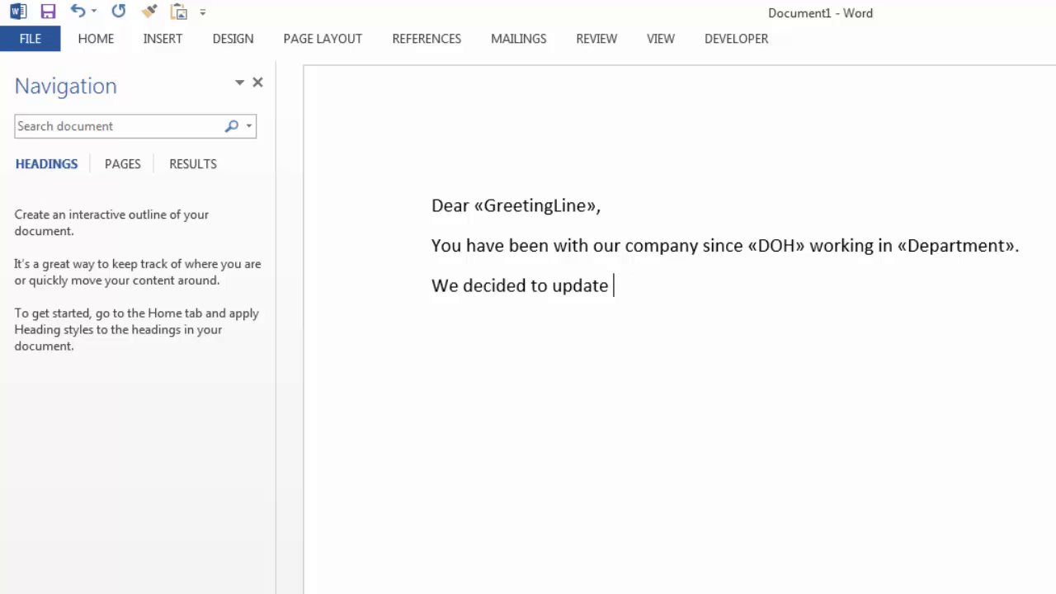
text(your pa)
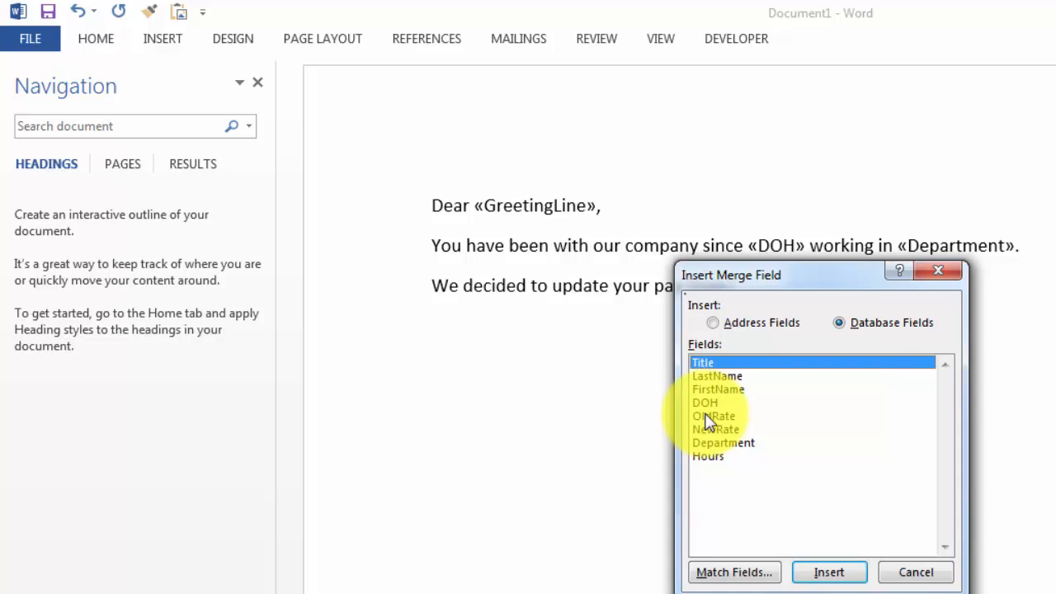
Insert «OldRate», 'to', «NewRate» and end the sentence with a period.
click(714, 415)
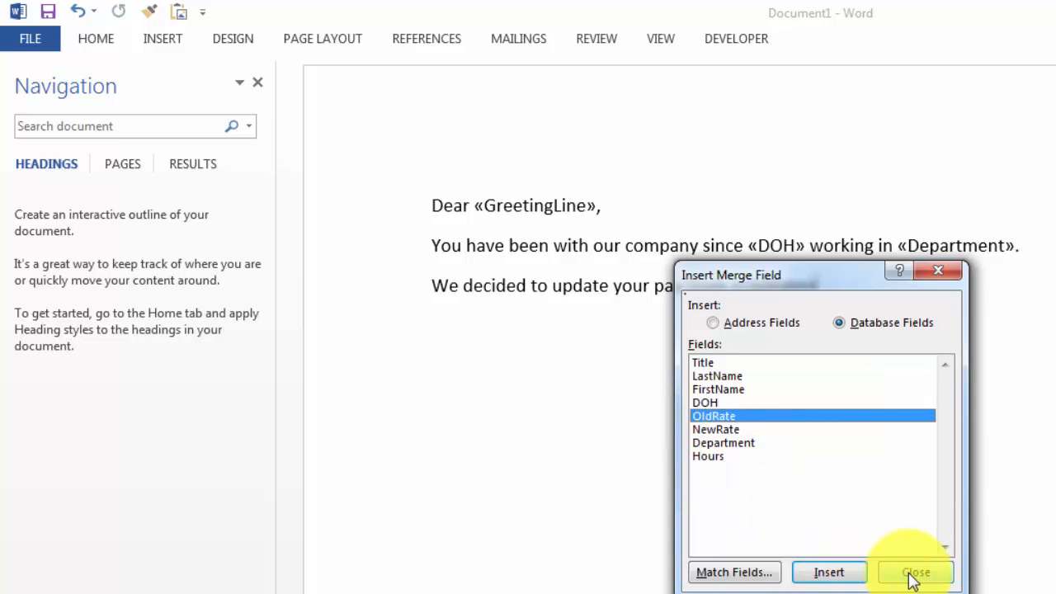
click(919, 572)
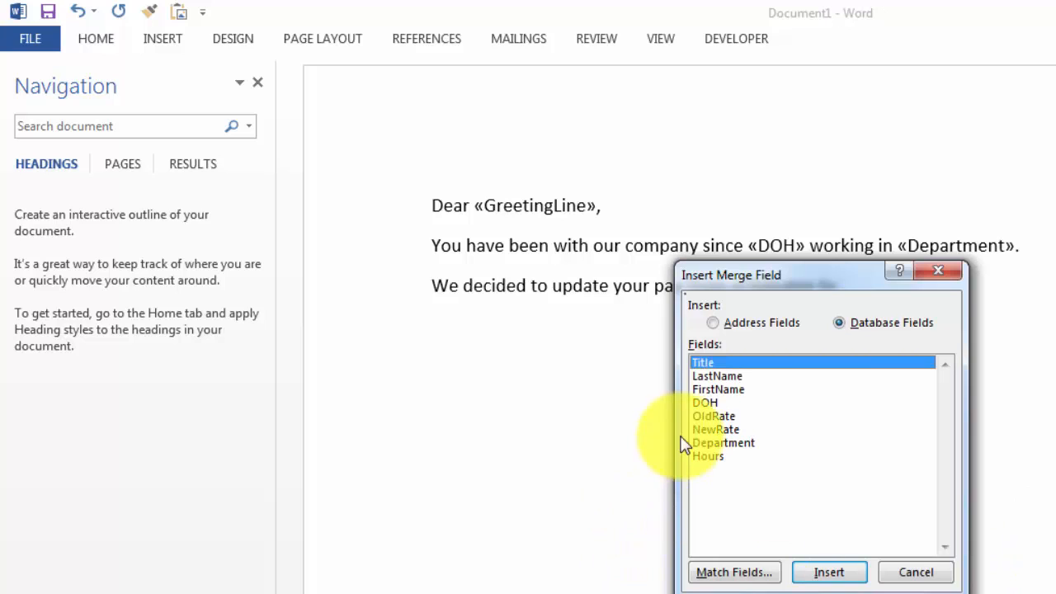
click(716, 429)
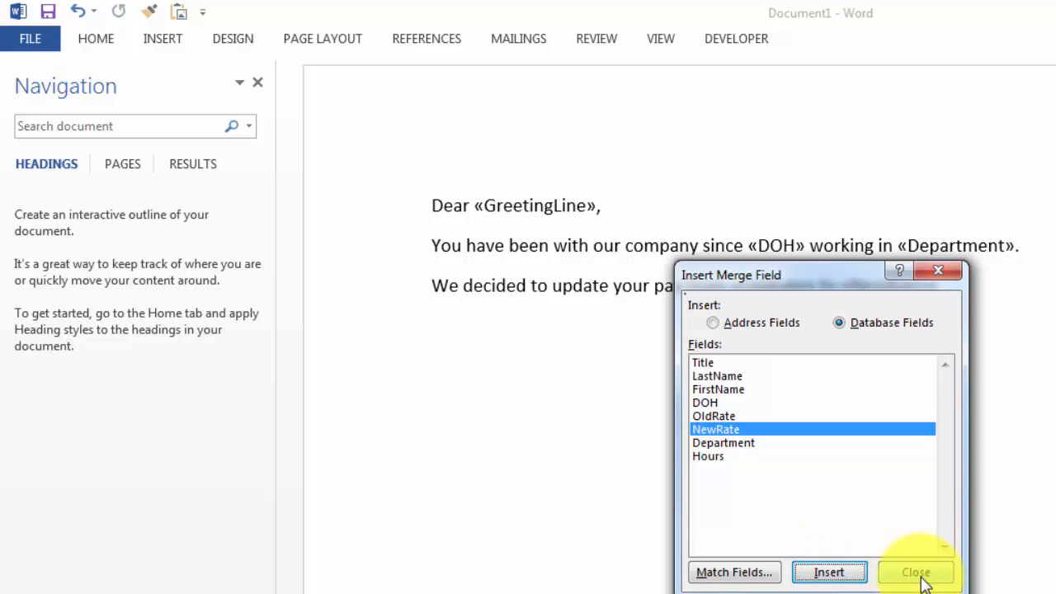
click(918, 571)
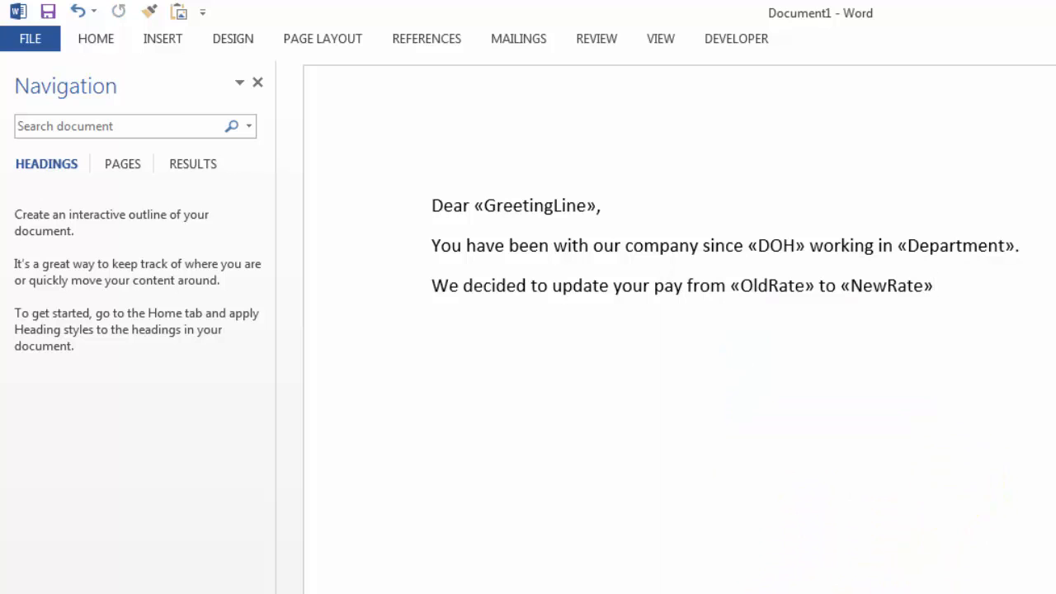
text(.)
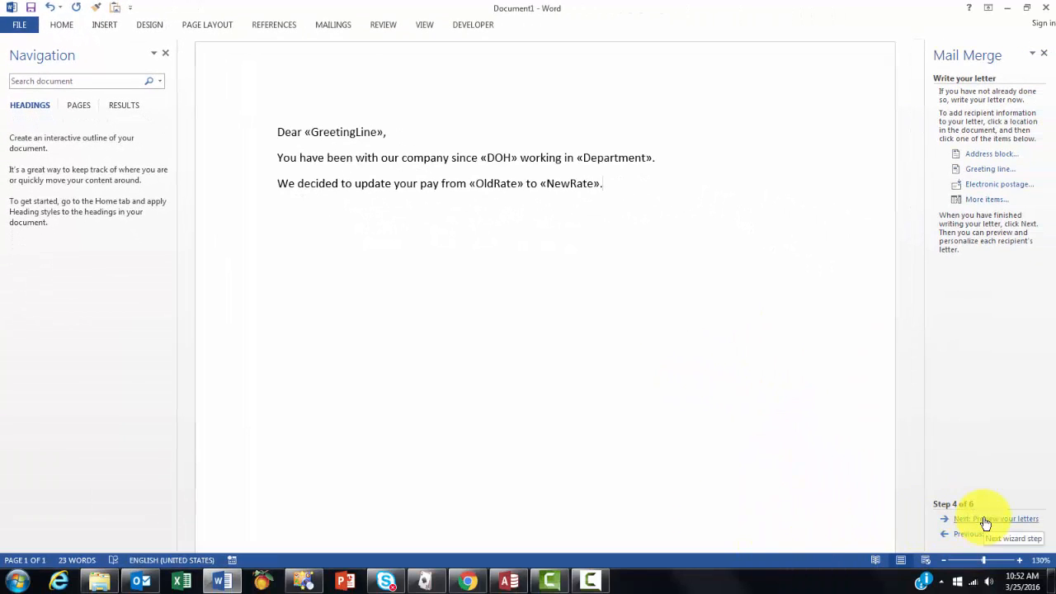
Preview the merged letters and step through recipients to Mr. Nixon's letter.
click(984, 518)
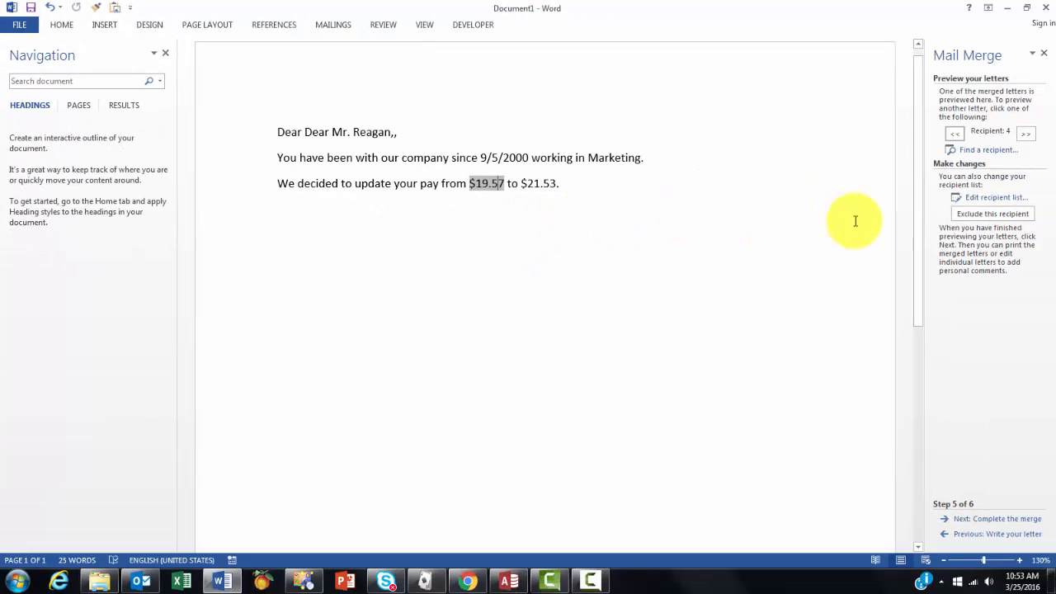
mouse_move(986, 198)
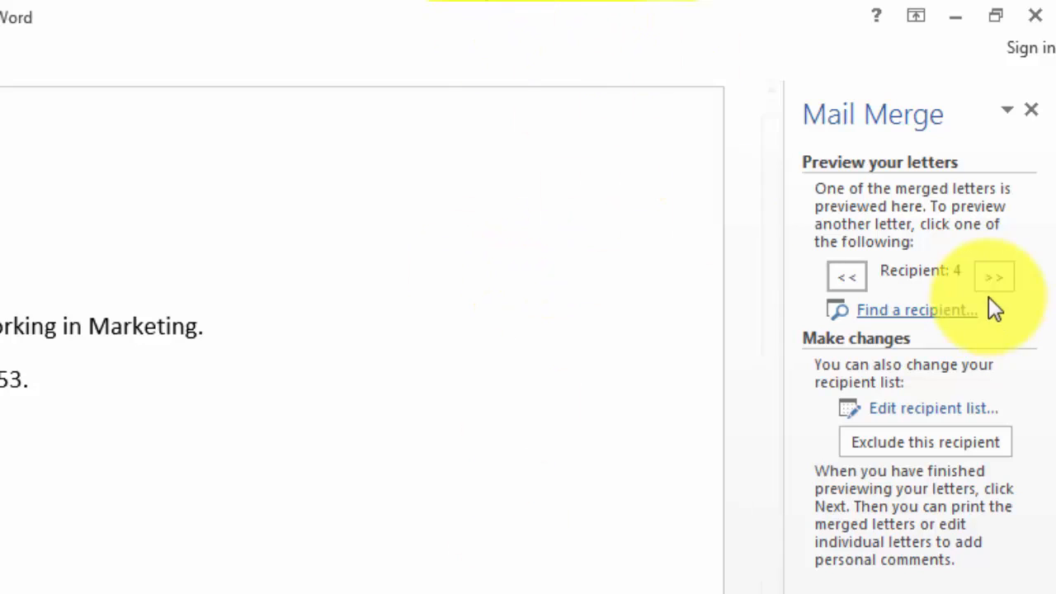
click(994, 274)
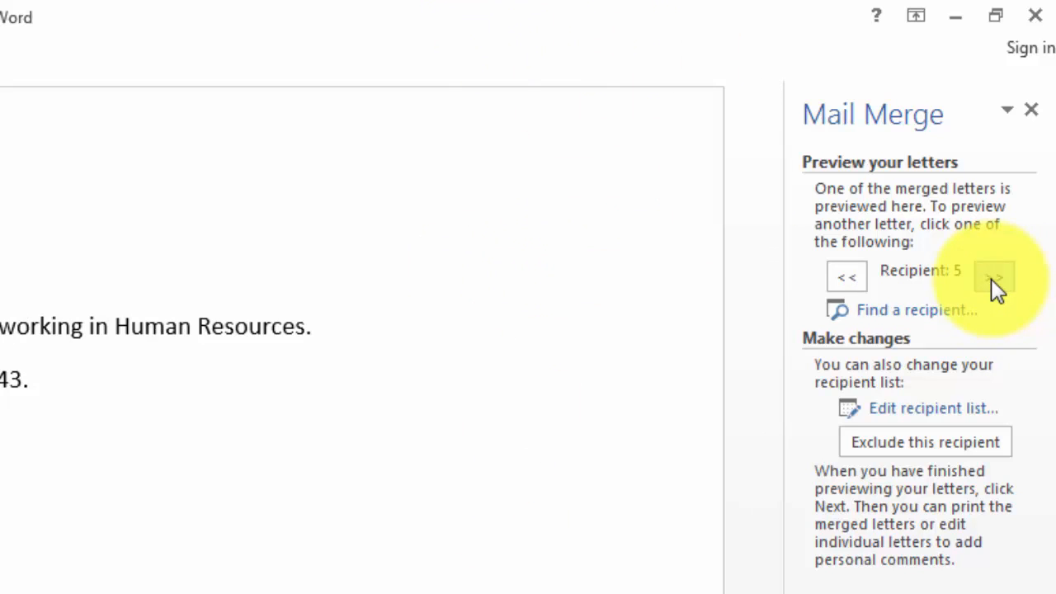
click(979, 274)
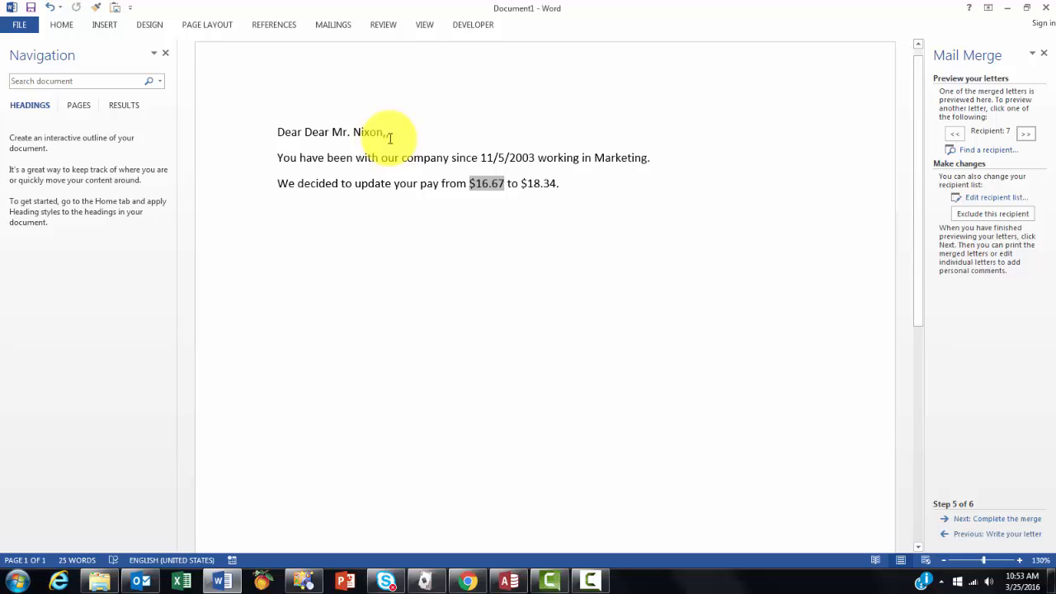
mouse_move(381, 241)
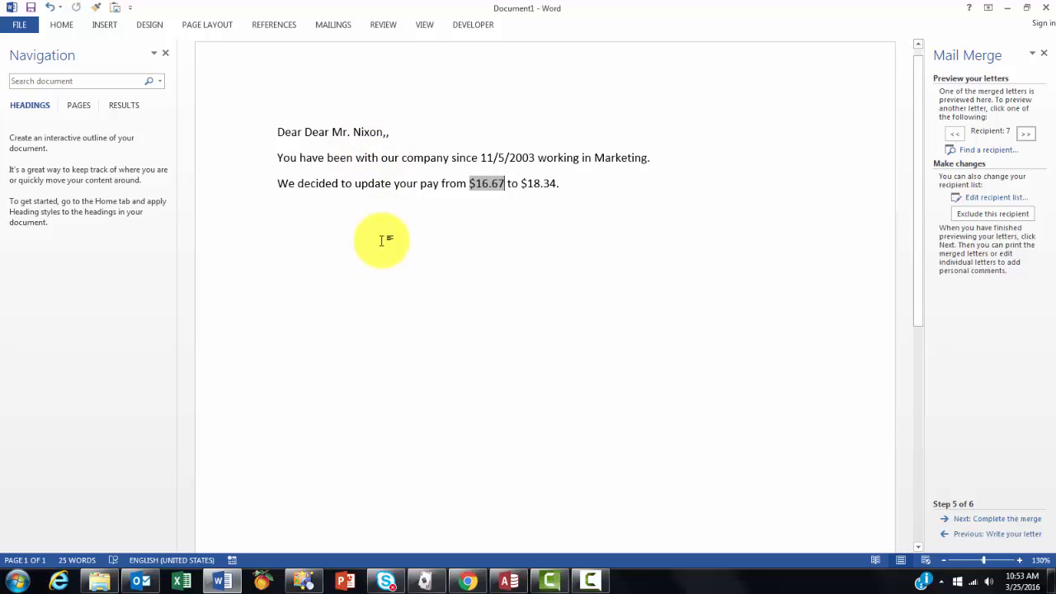
mouse_move(960, 513)
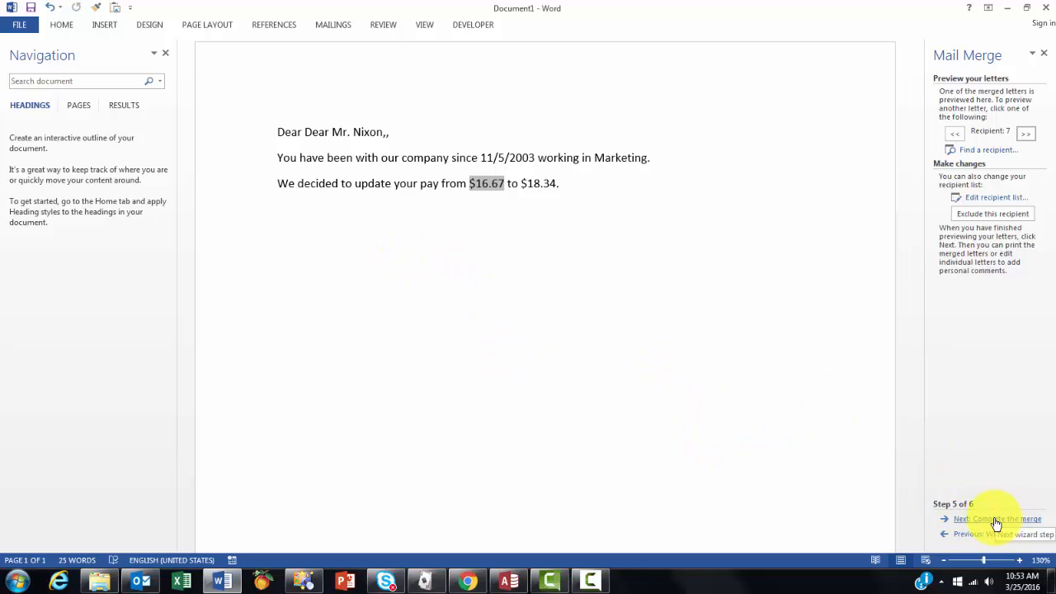
Complete the merge, then close the letter discarding unsaved changes.
click(996, 518)
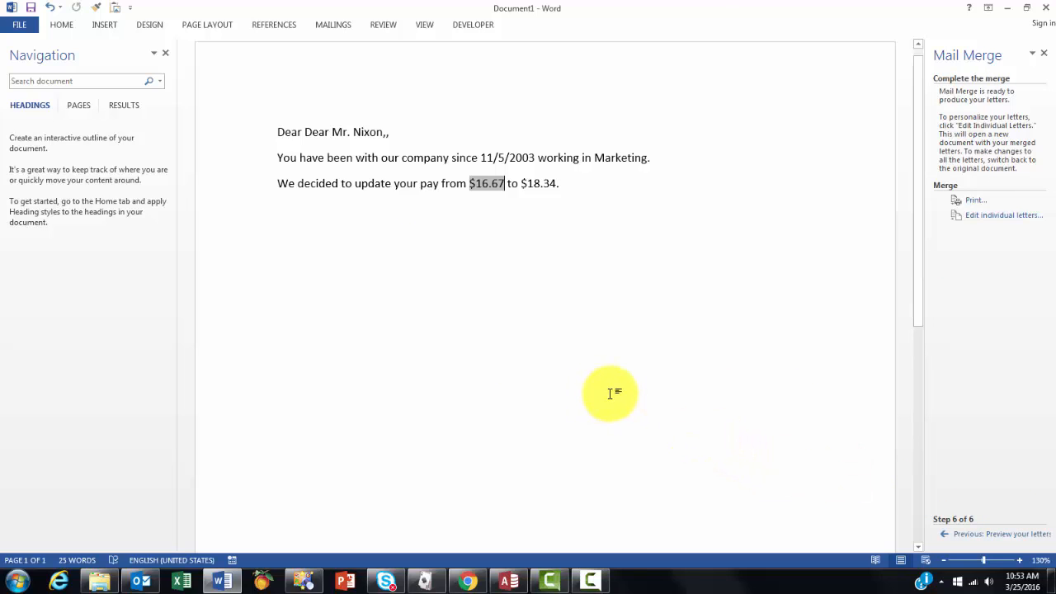
mouse_move(625, 403)
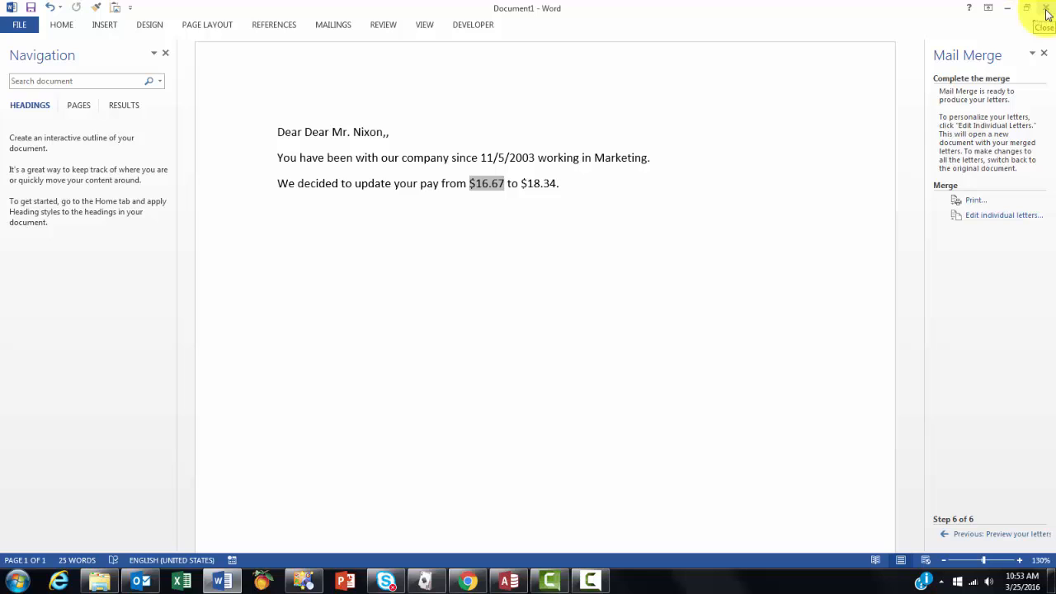
click(1045, 8)
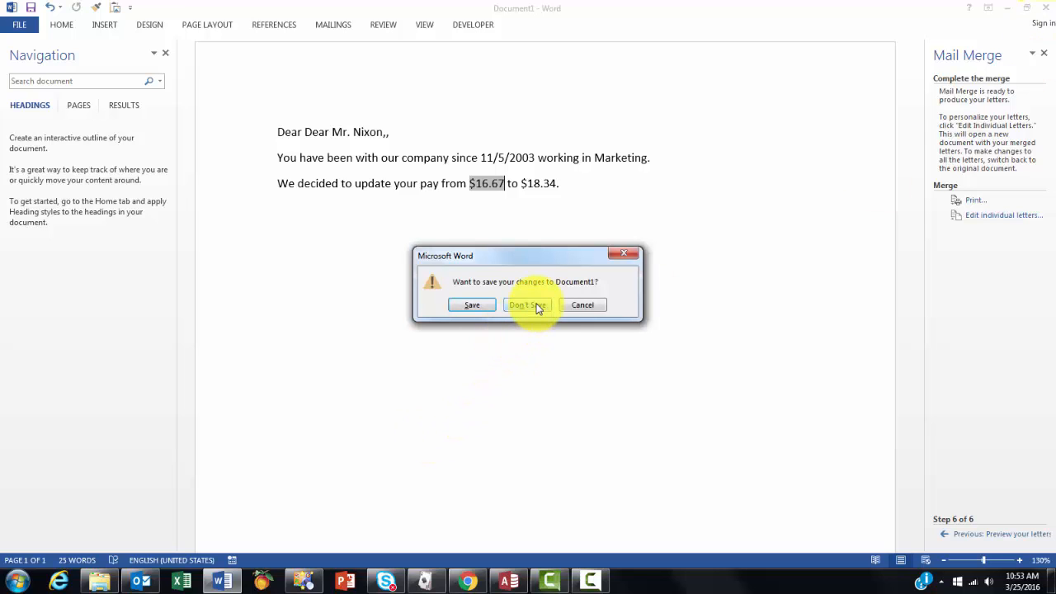
click(526, 304)
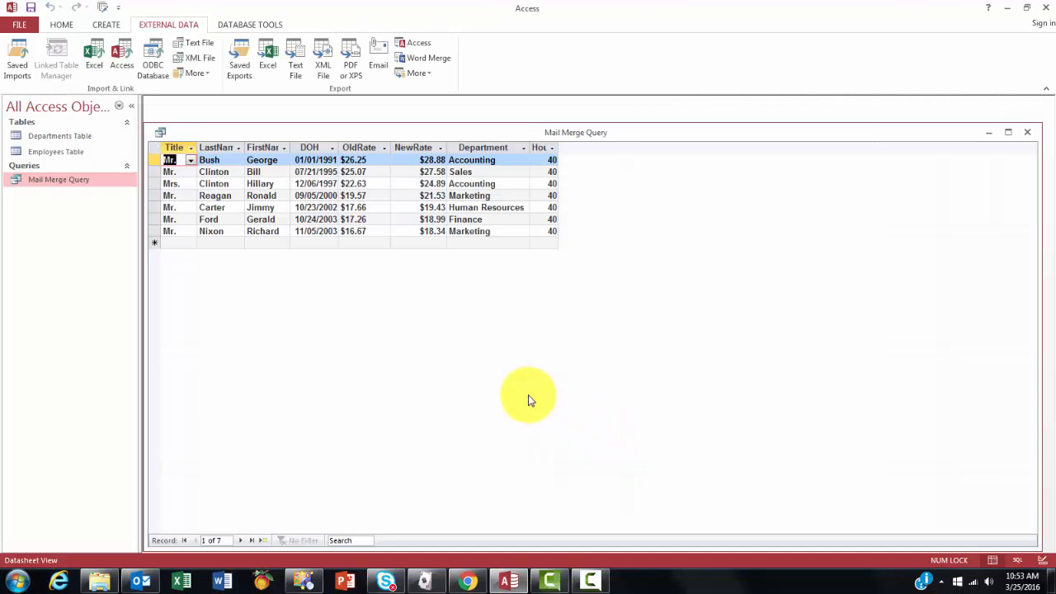
mouse_move(528, 442)
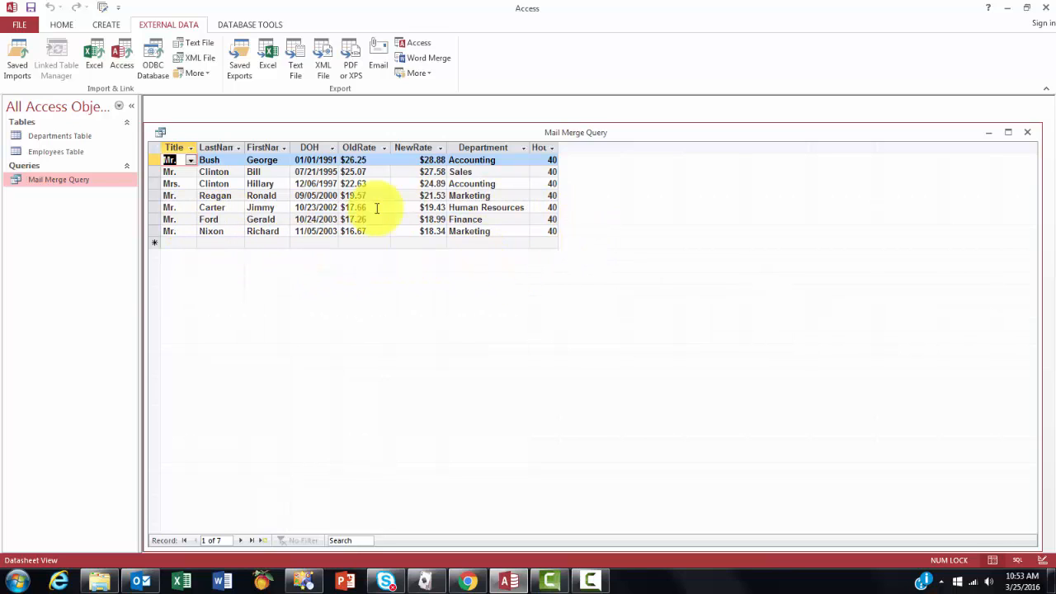
mouse_move(701, 323)
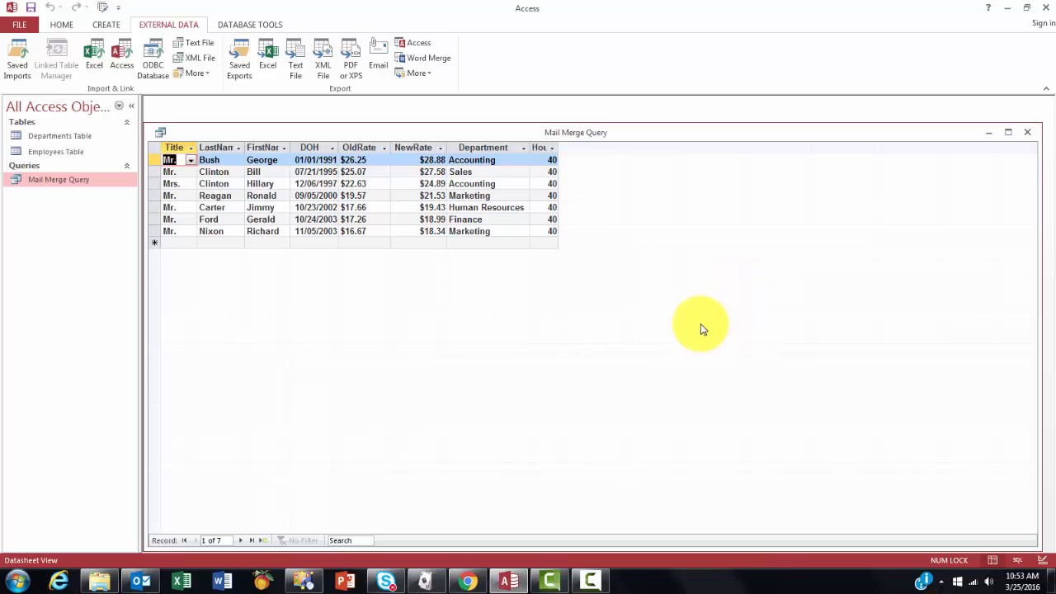
mouse_move(713, 317)
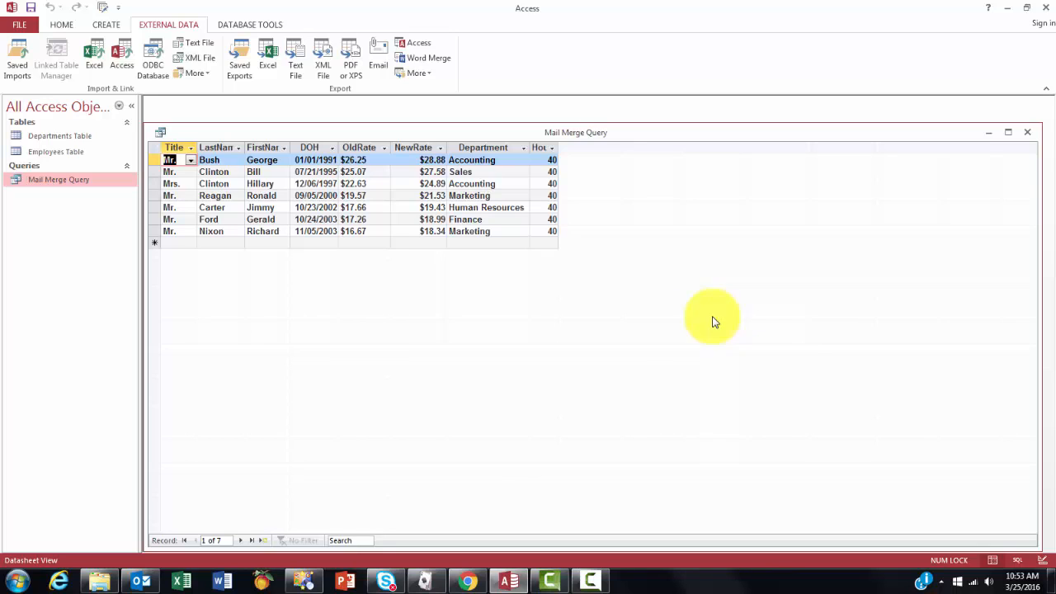
mouse_move(871, 190)
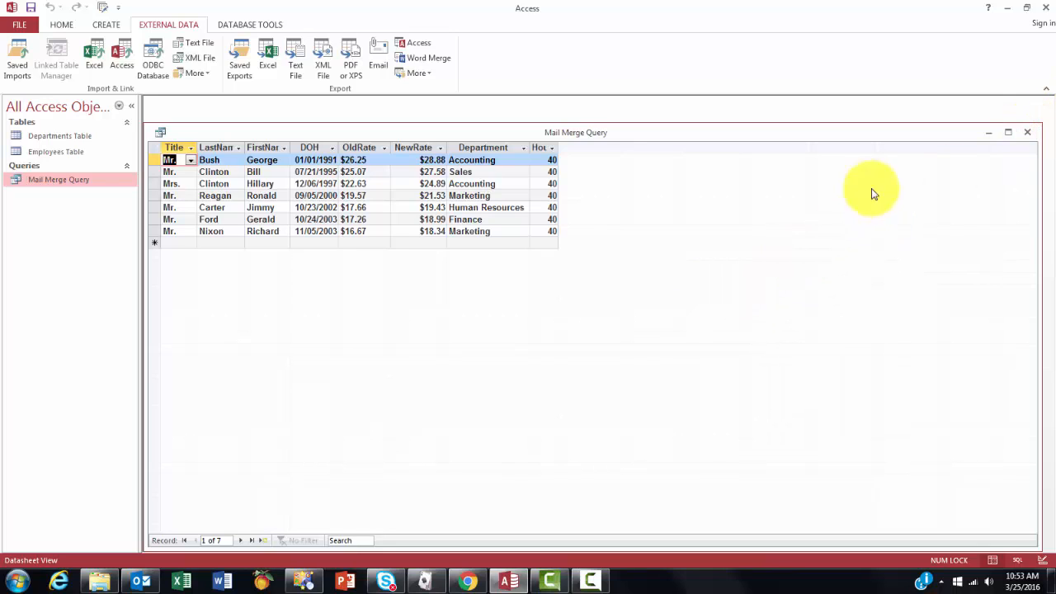
mouse_move(889, 396)
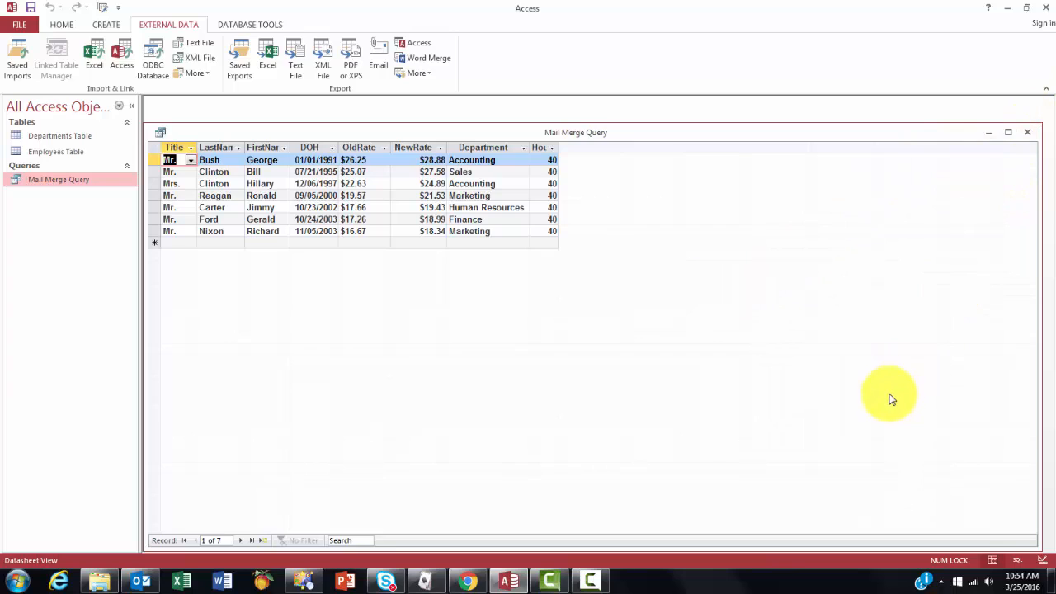